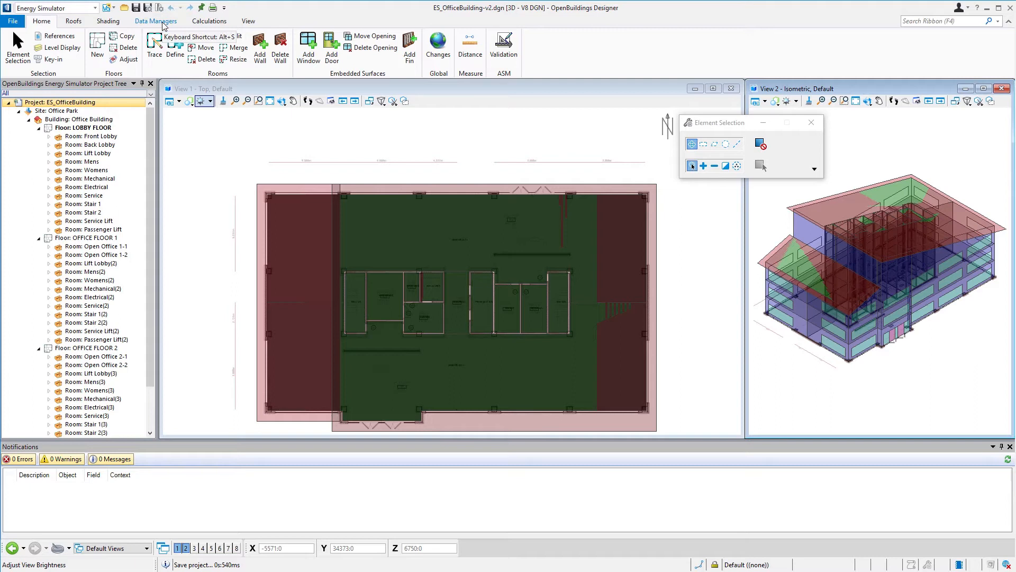
# - Switch to the Data Managers ribbon and launch the Defaults manager
pyautogui.click(155, 21)
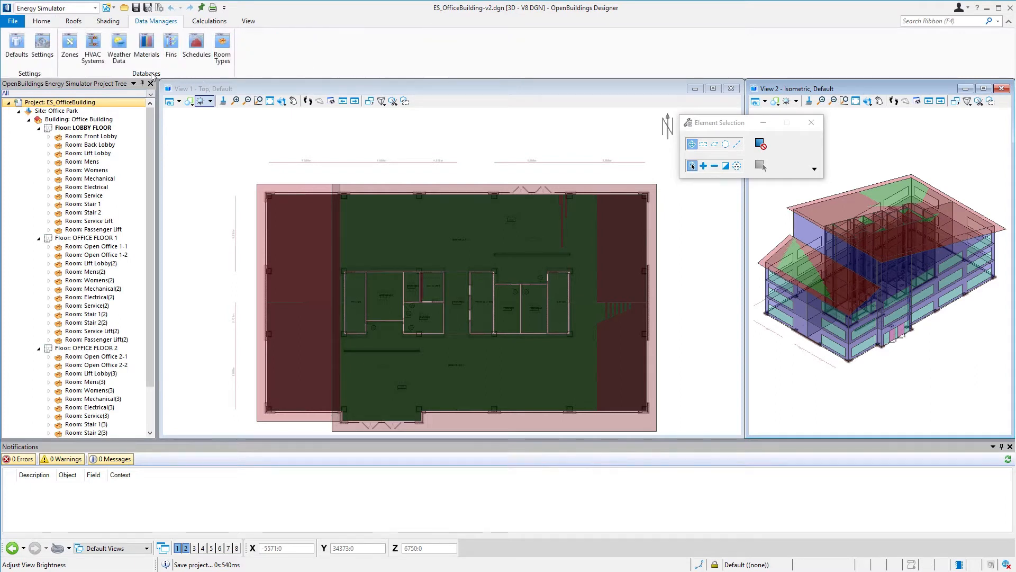
pyautogui.moveTo(83, 75)
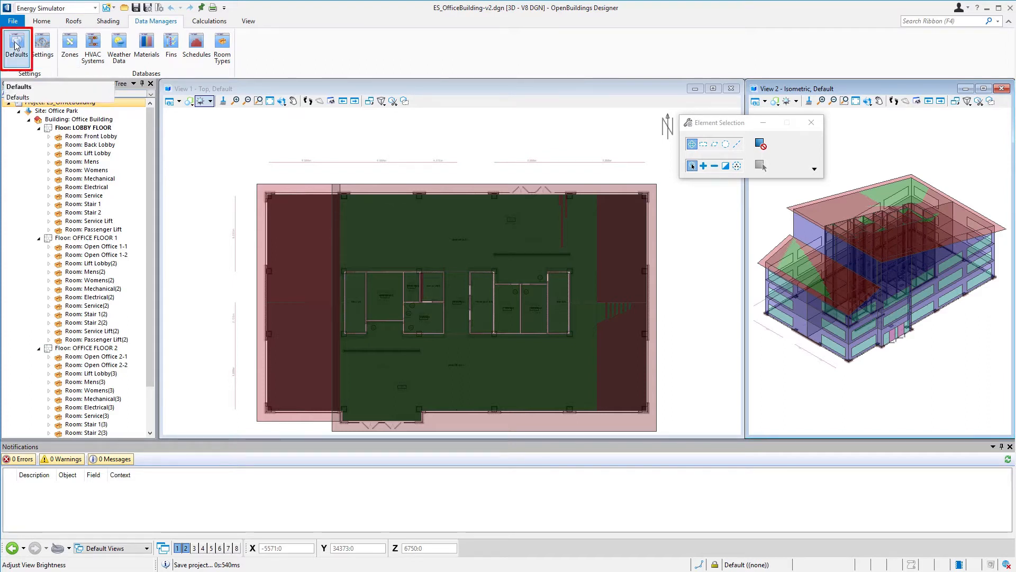
pyautogui.click(15, 46)
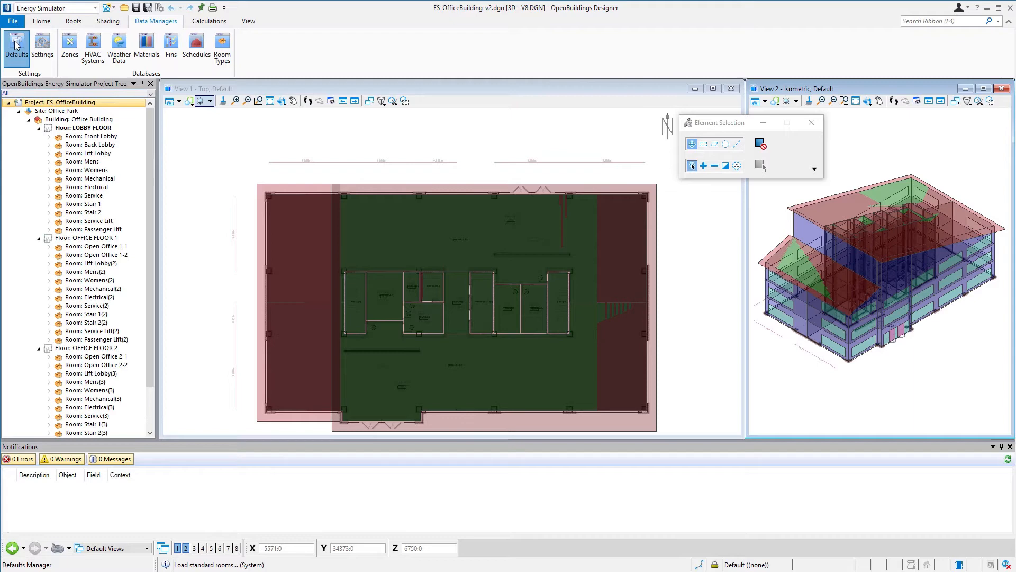
# - Review application defaults: London UK region, CIBSE office constructions and energy-data file paths
pyautogui.click(15, 47)
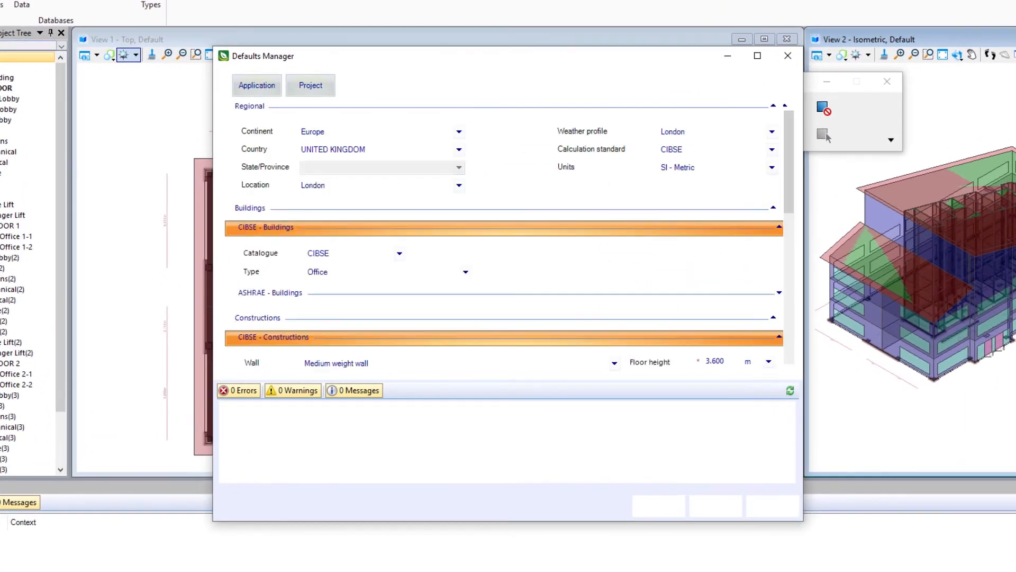
pyautogui.click(257, 85)
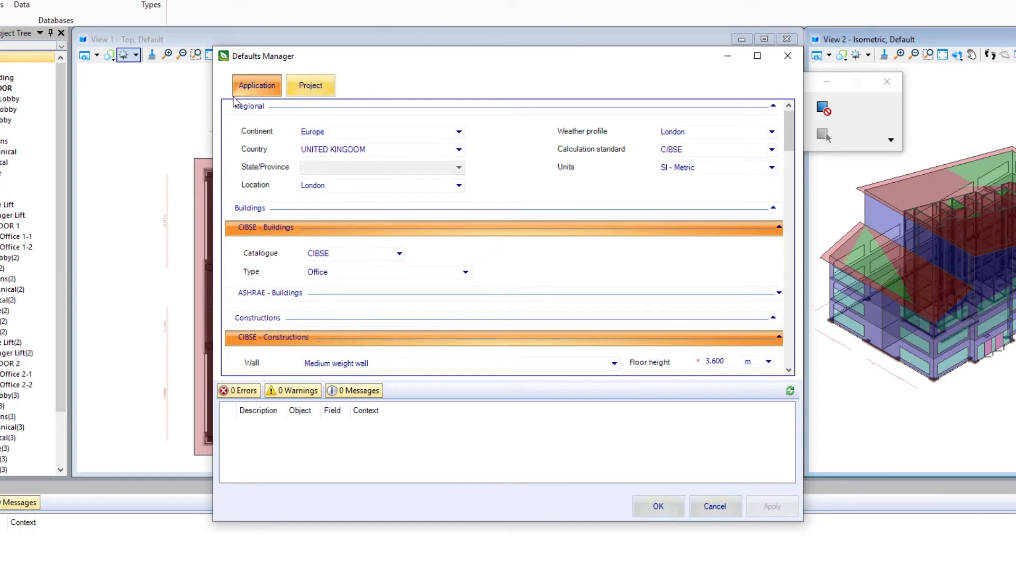
pyautogui.click(256, 84)
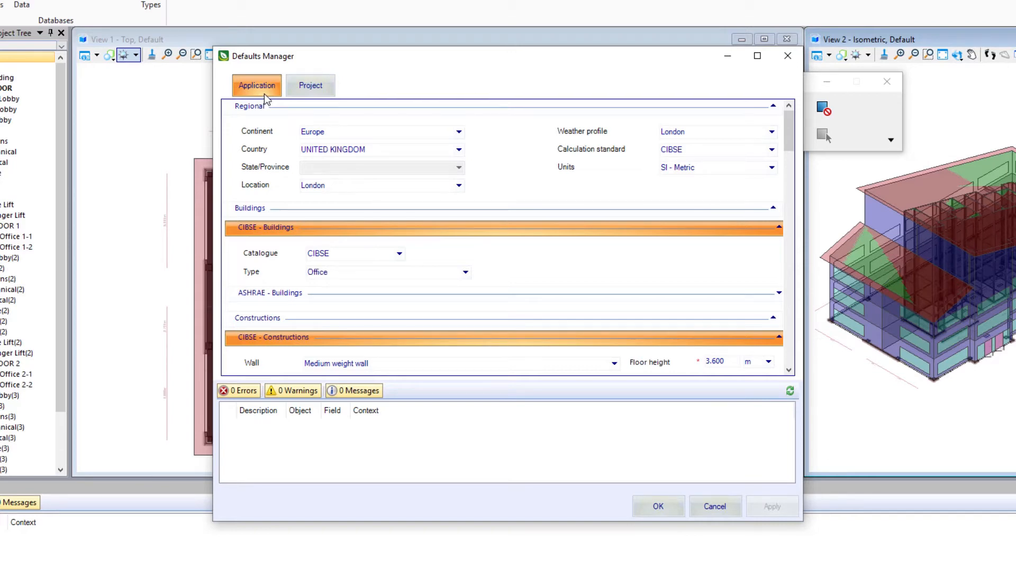
pyautogui.moveTo(305, 124)
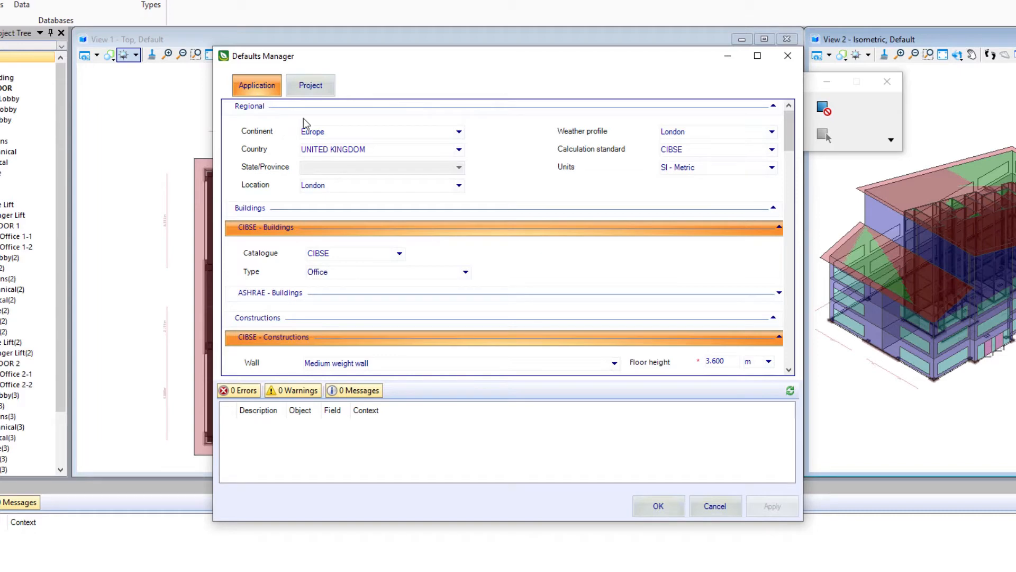
pyautogui.click(382, 150)
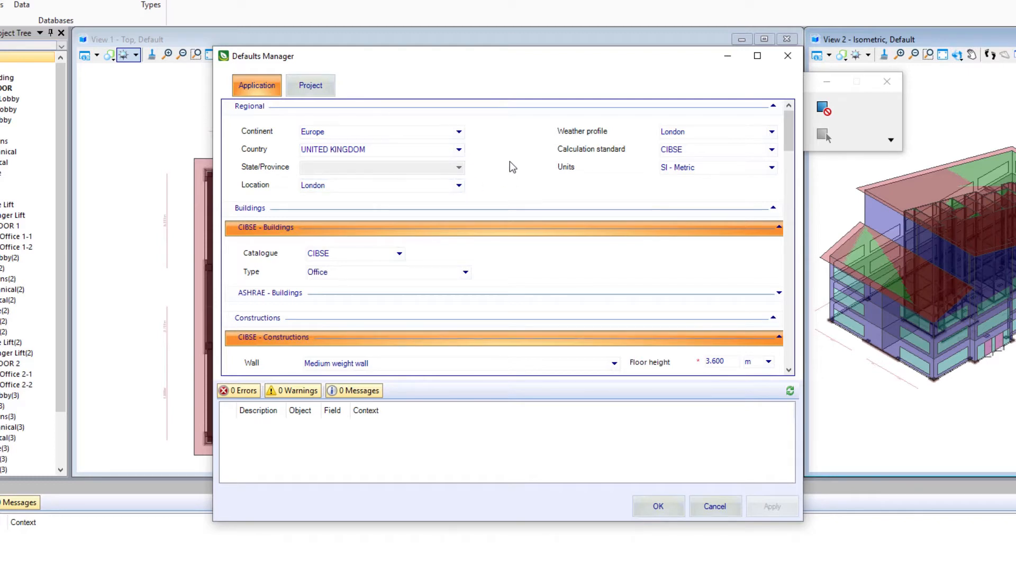
pyautogui.moveTo(512, 238)
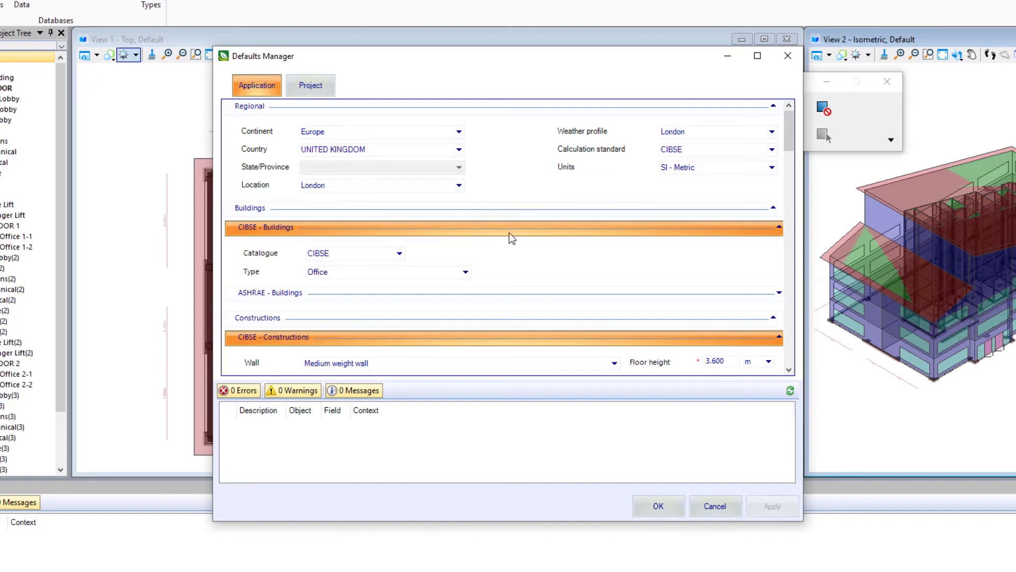
pyautogui.scroll(-3)
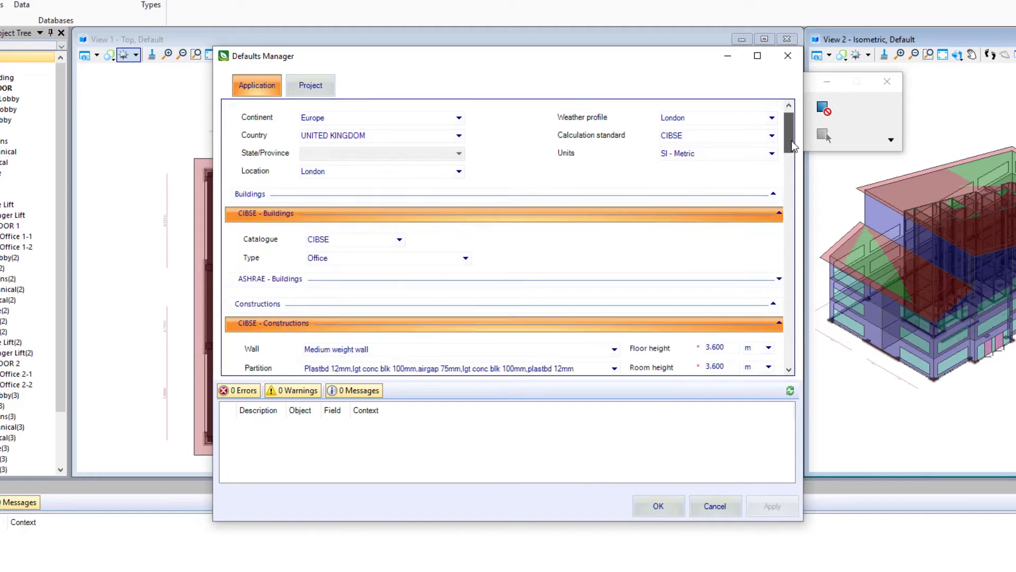
pyautogui.scroll(-3)
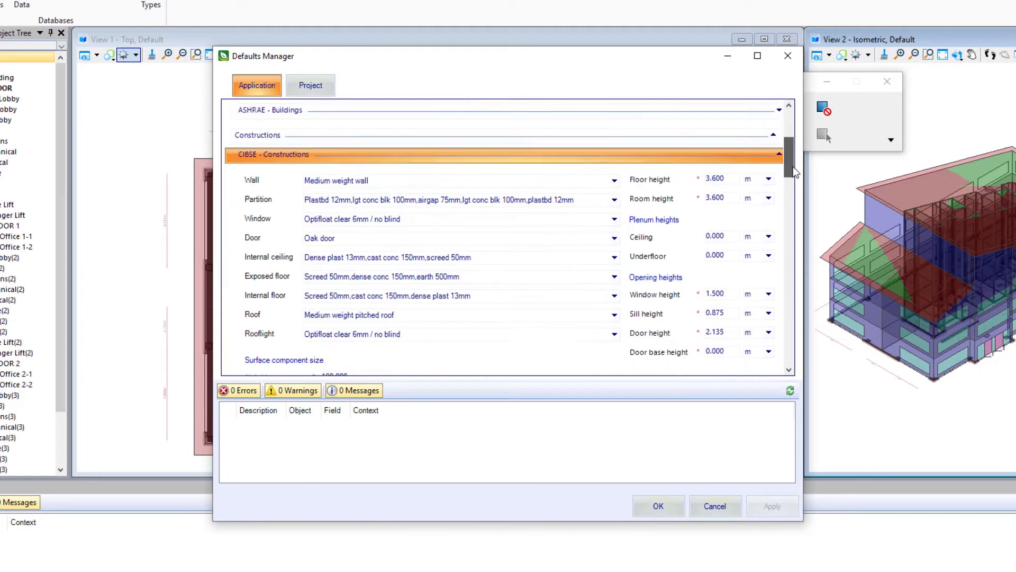
pyautogui.scroll(-3)
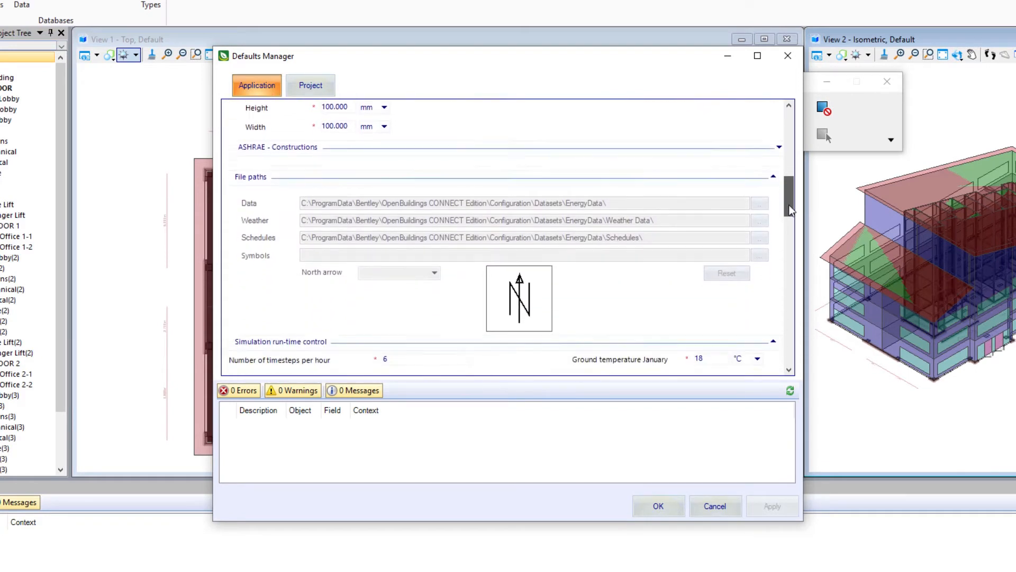
pyautogui.scroll(-3)
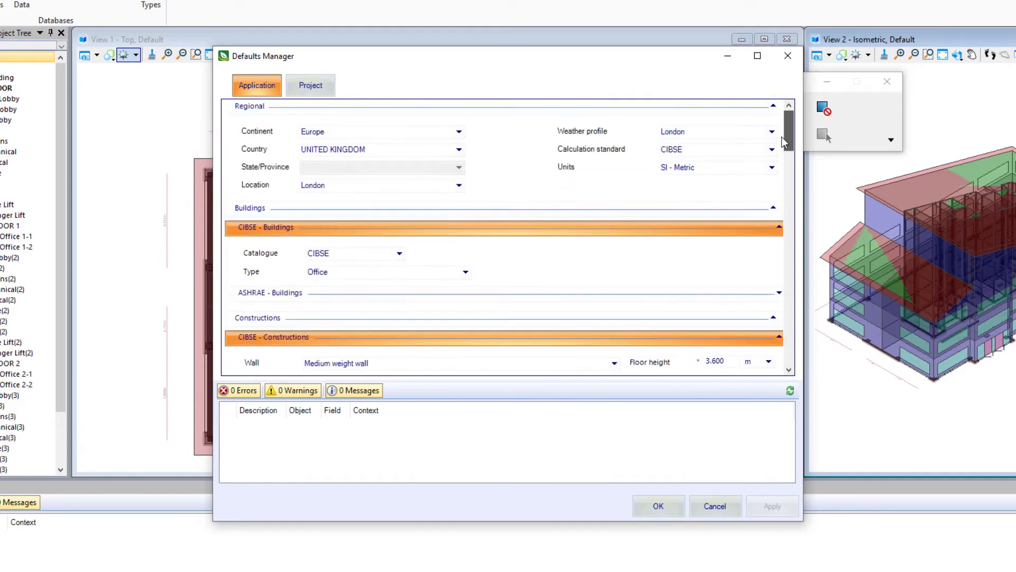
# - Close the Defaults Manager without saving changes
pyautogui.click(311, 85)
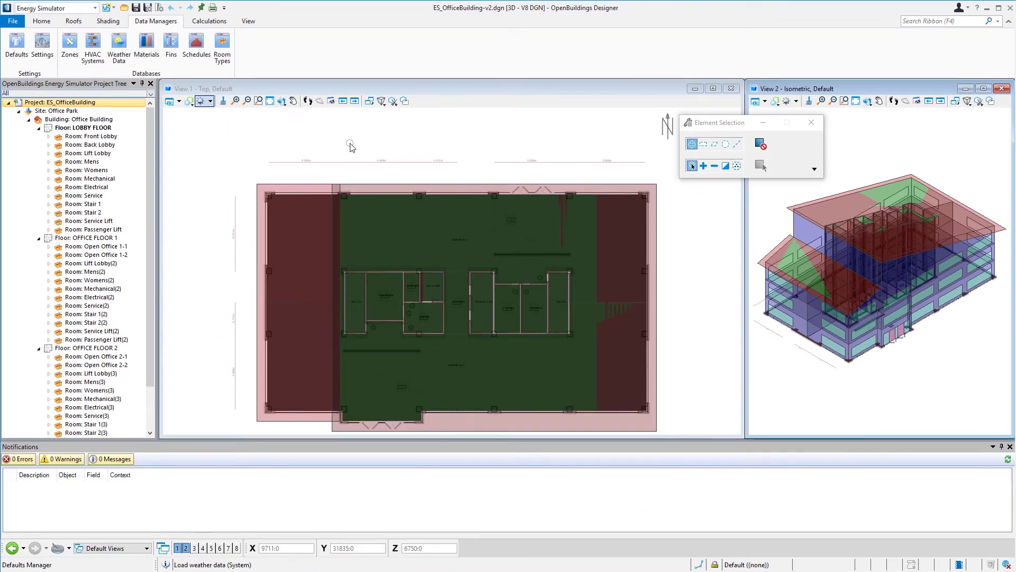
pyautogui.moveTo(339, 147)
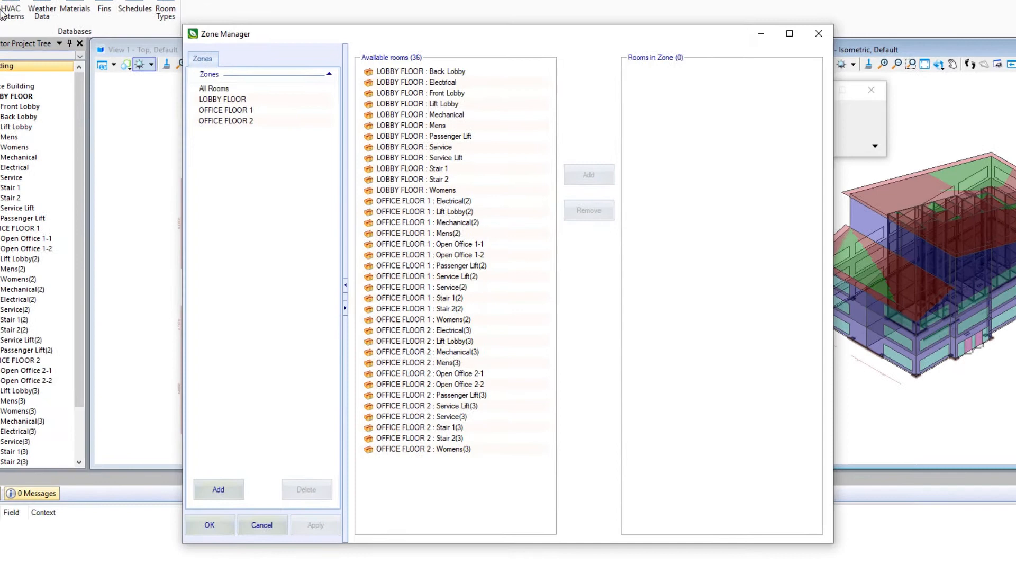
# - Browse the room lists of All Rooms (36), Lobby Floor and Office Floor 1 zones
pyautogui.click(418, 233)
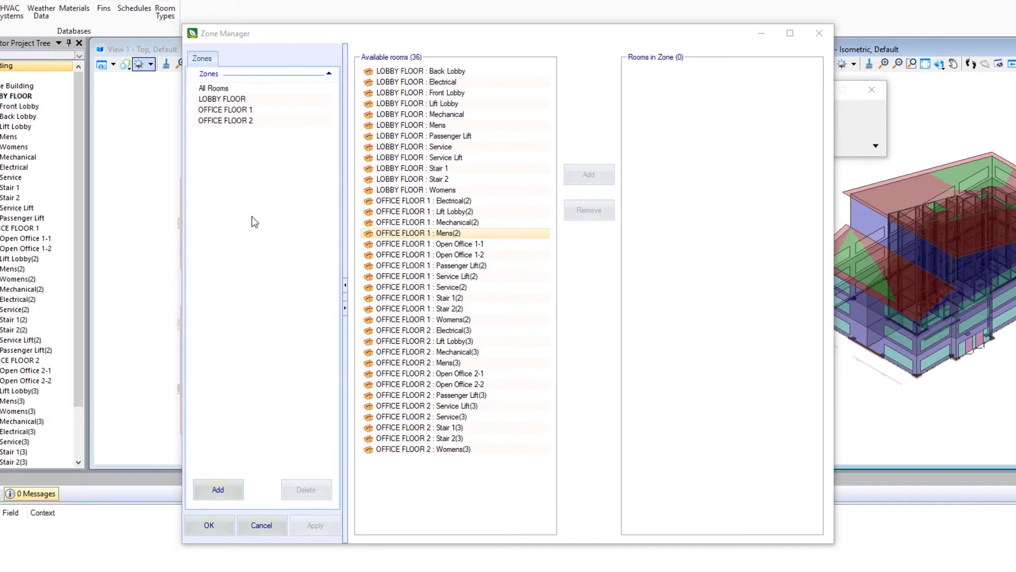
pyautogui.click(213, 88)
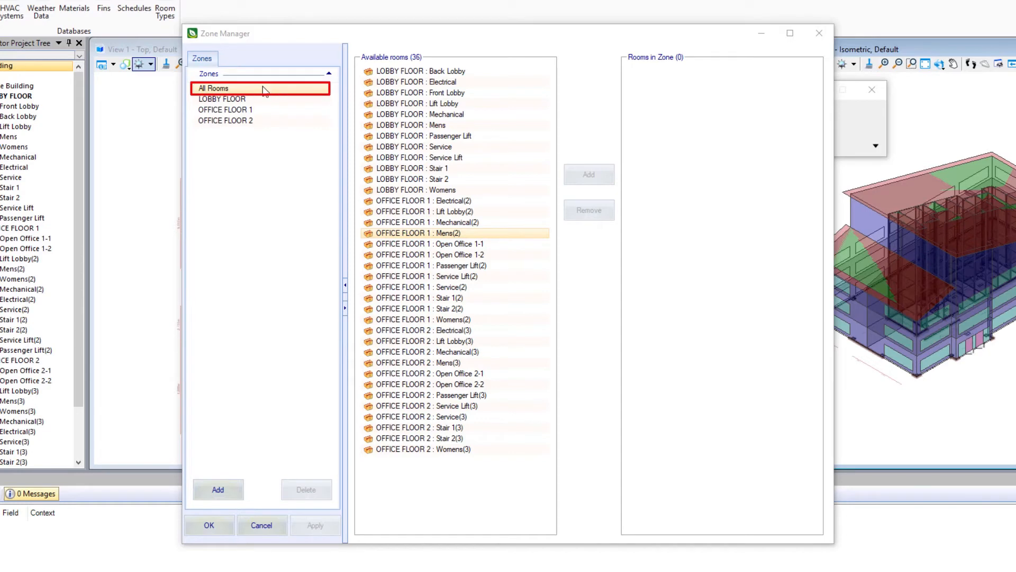
pyautogui.click(587, 174)
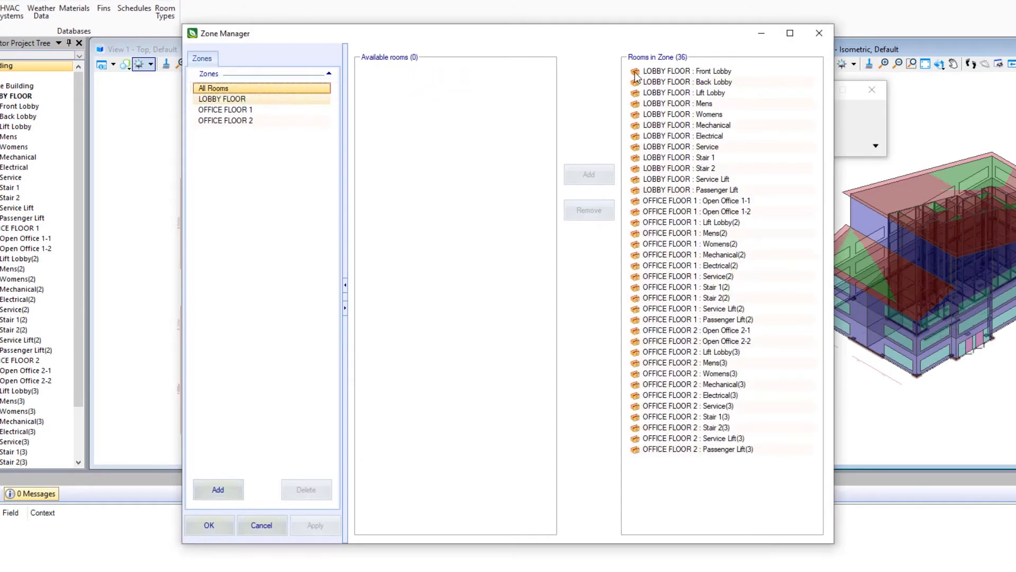
pyautogui.click(685, 71)
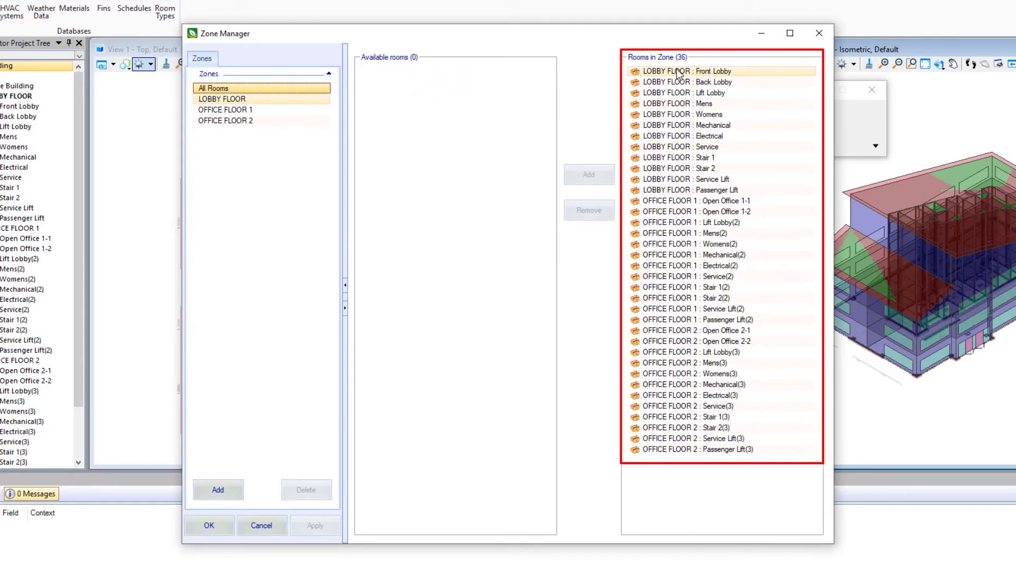
pyautogui.click(687, 82)
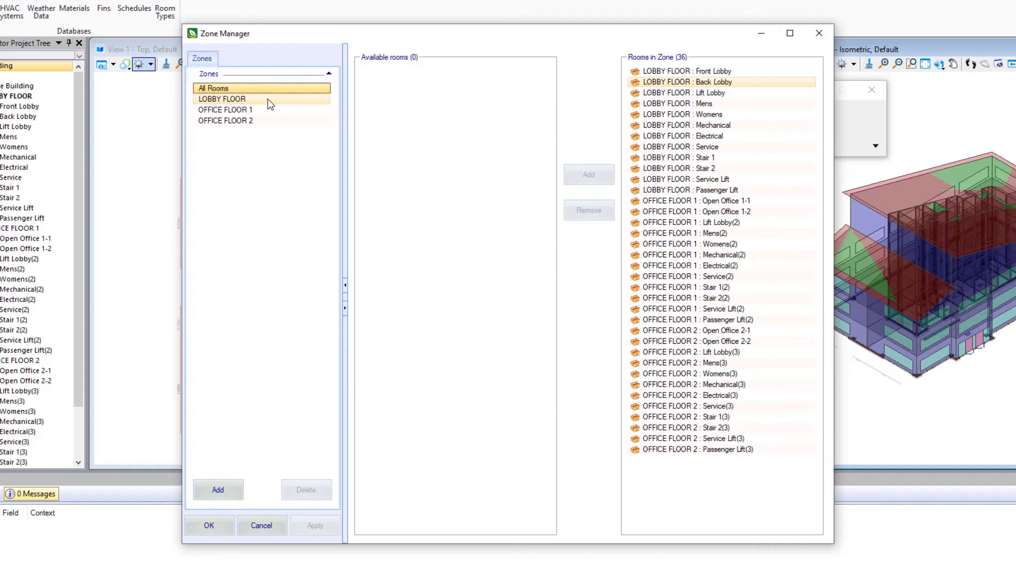
pyautogui.click(222, 98)
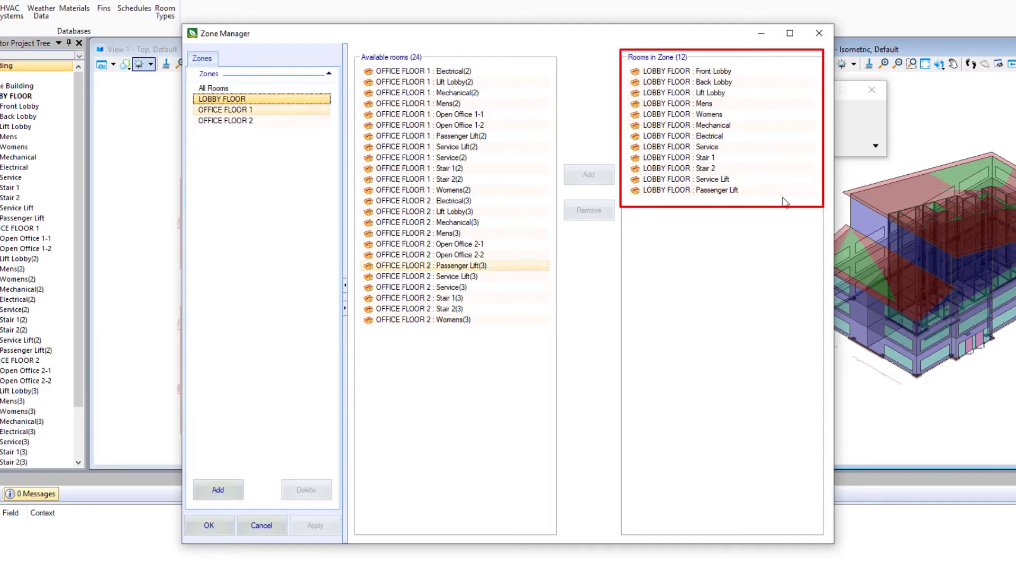
pyautogui.click(680, 147)
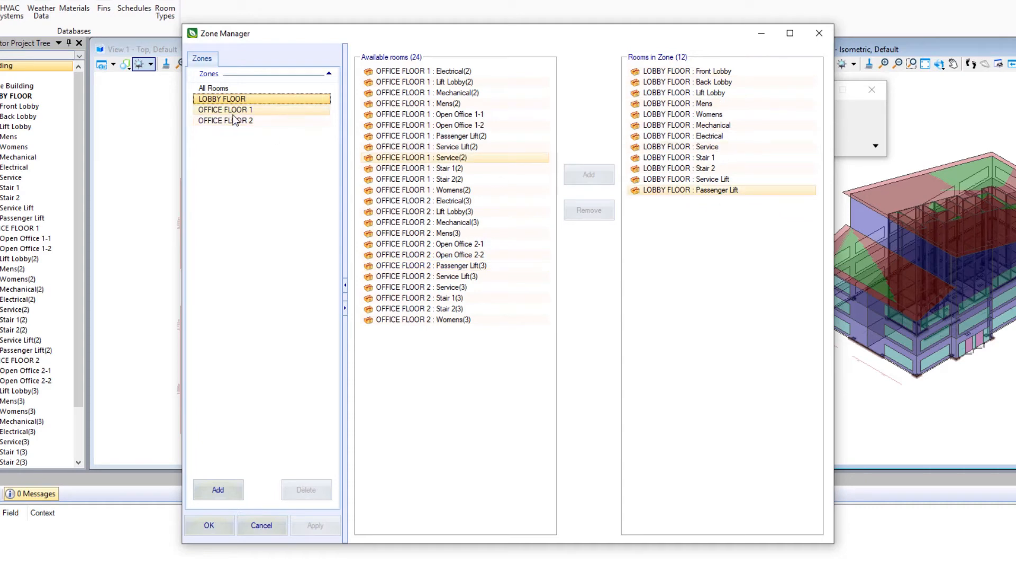
pyautogui.click(224, 110)
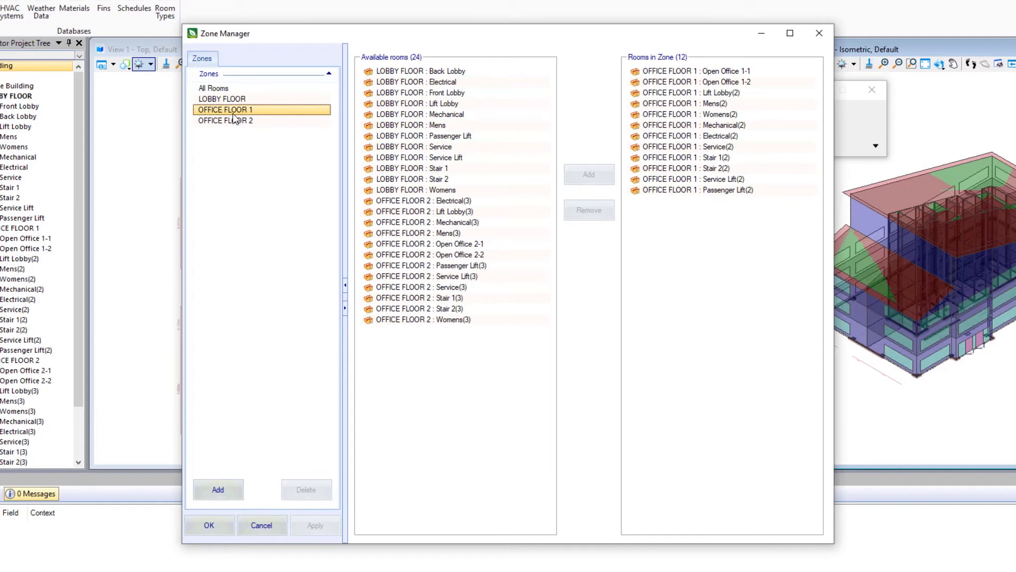
# - Inspect OFFICE FLOOR 2's twelve rooms, with 24 rooms left available
pyautogui.click(225, 121)
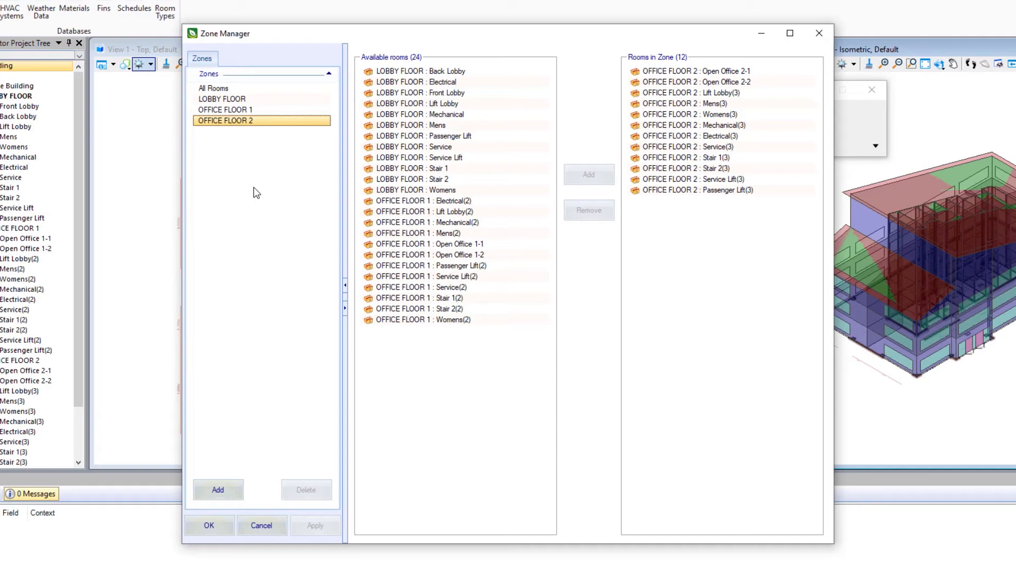
pyautogui.moveTo(258, 154)
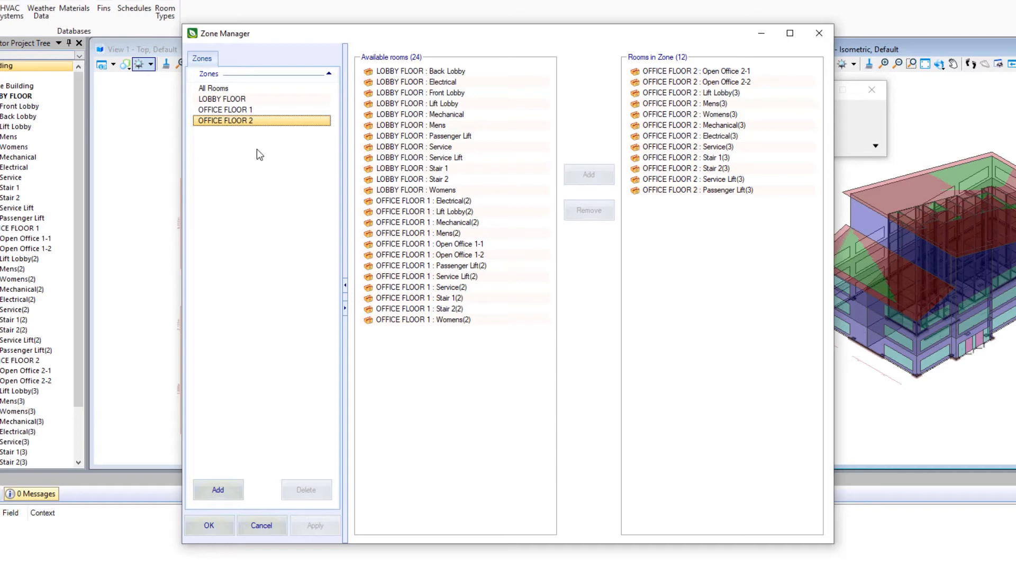
pyautogui.moveTo(257, 176)
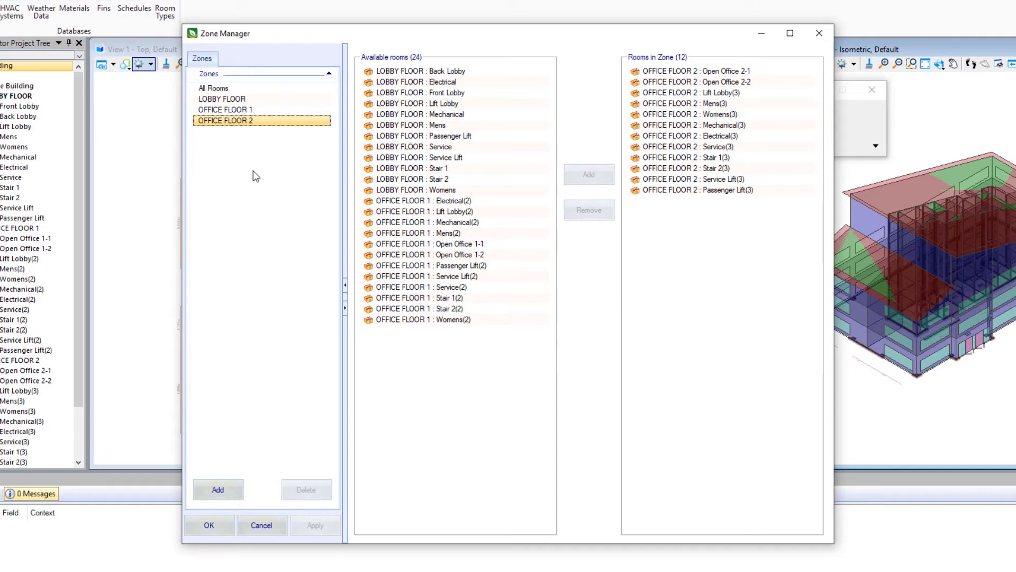
pyautogui.click(428, 211)
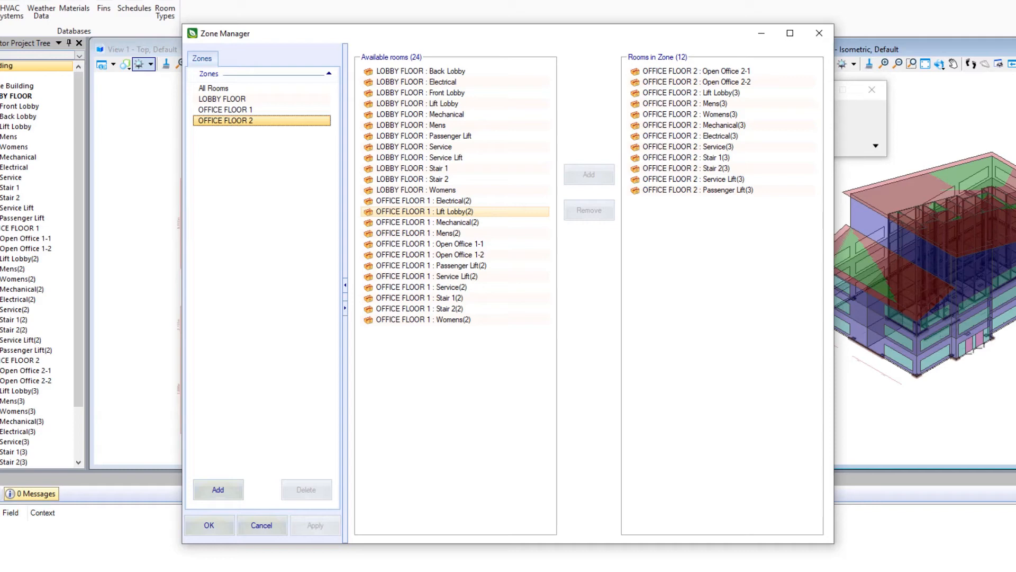
pyautogui.moveTo(973, 255)
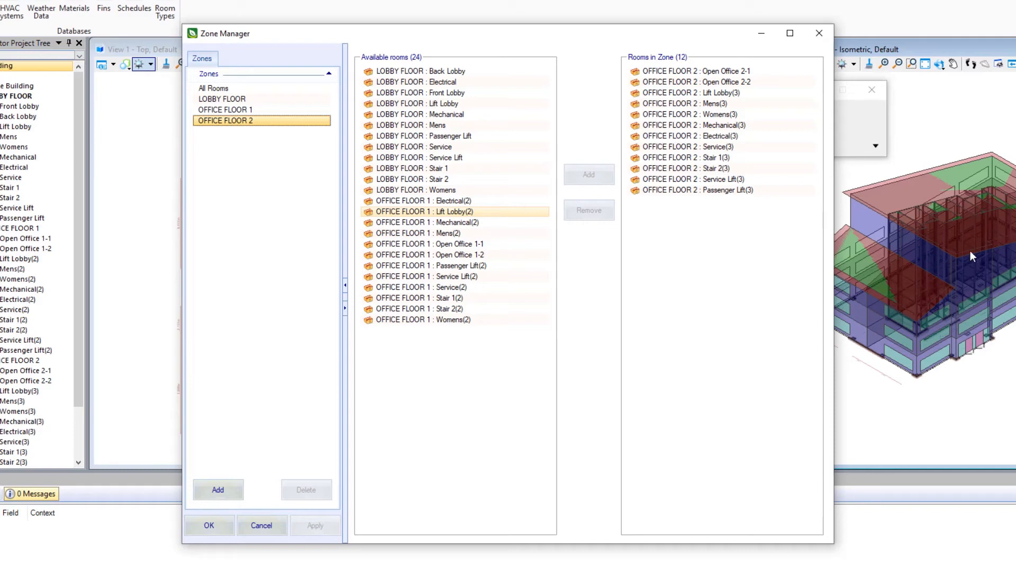
pyautogui.moveTo(971, 225)
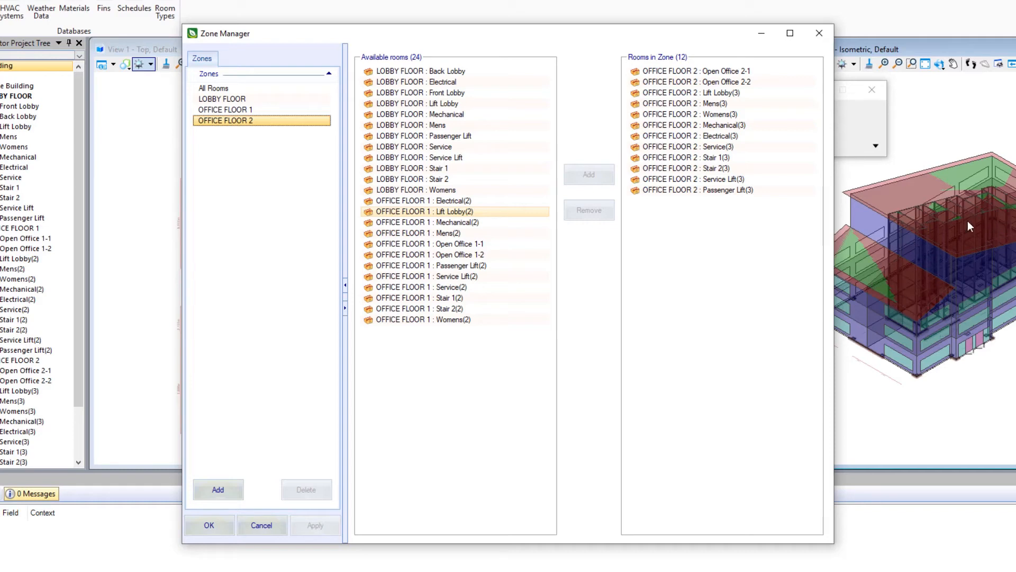
pyautogui.moveTo(938, 239)
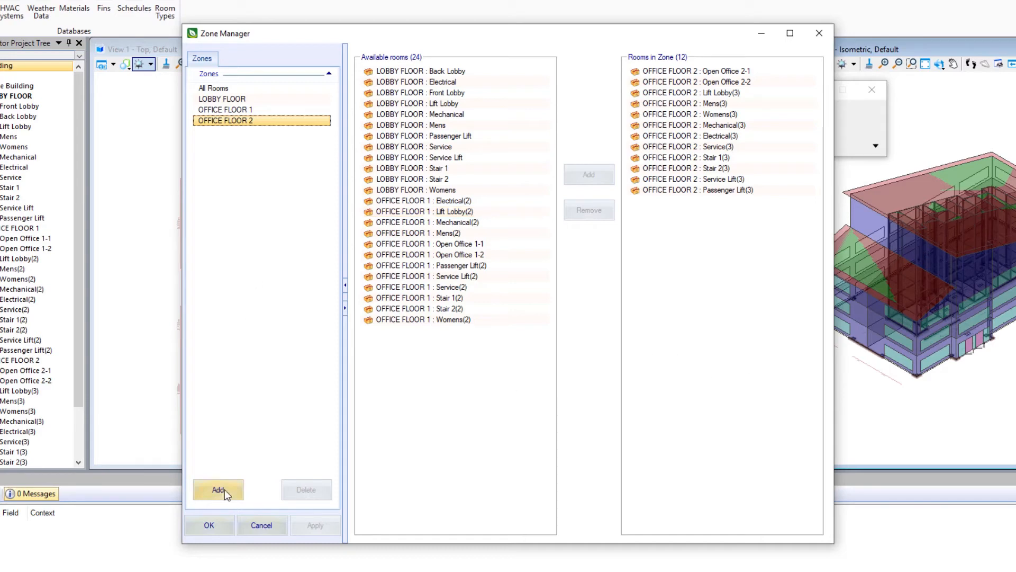
# - Add New Zone 5 and rename it 'Conditioned Exterior Rooms'
pyautogui.click(218, 489)
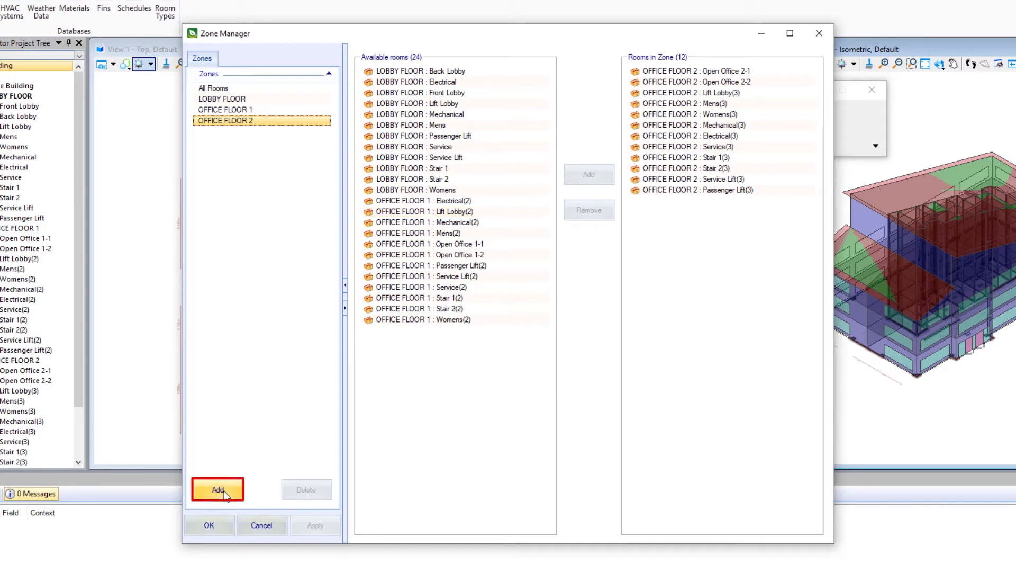
pyautogui.click(217, 489)
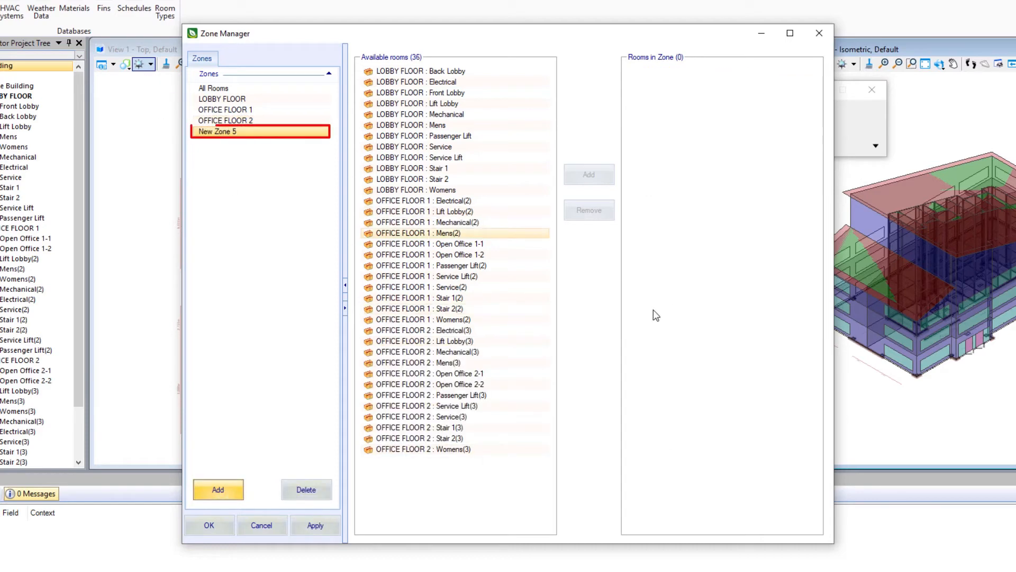
pyautogui.rightClick(217, 131)
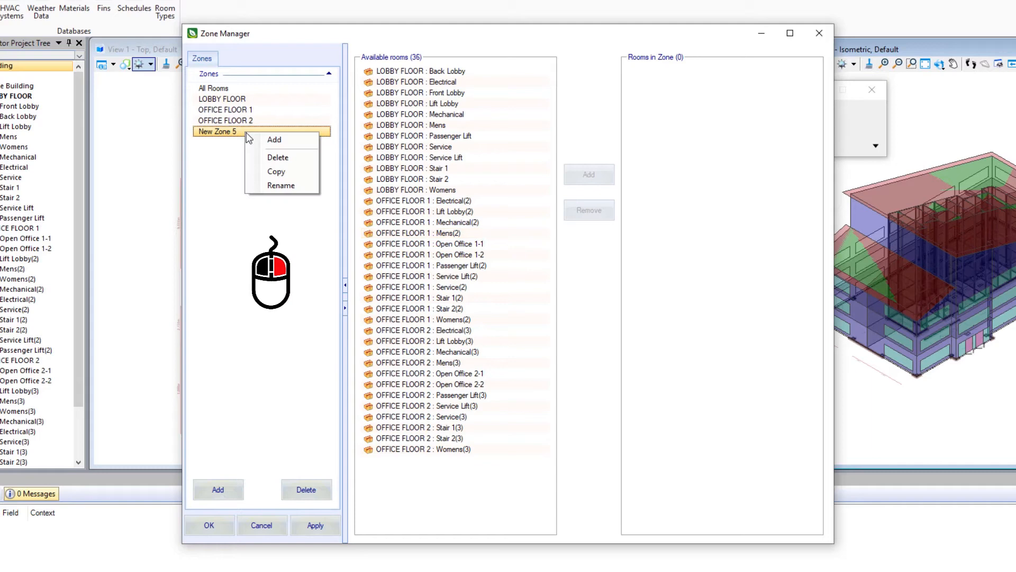
pyautogui.moveTo(281, 186)
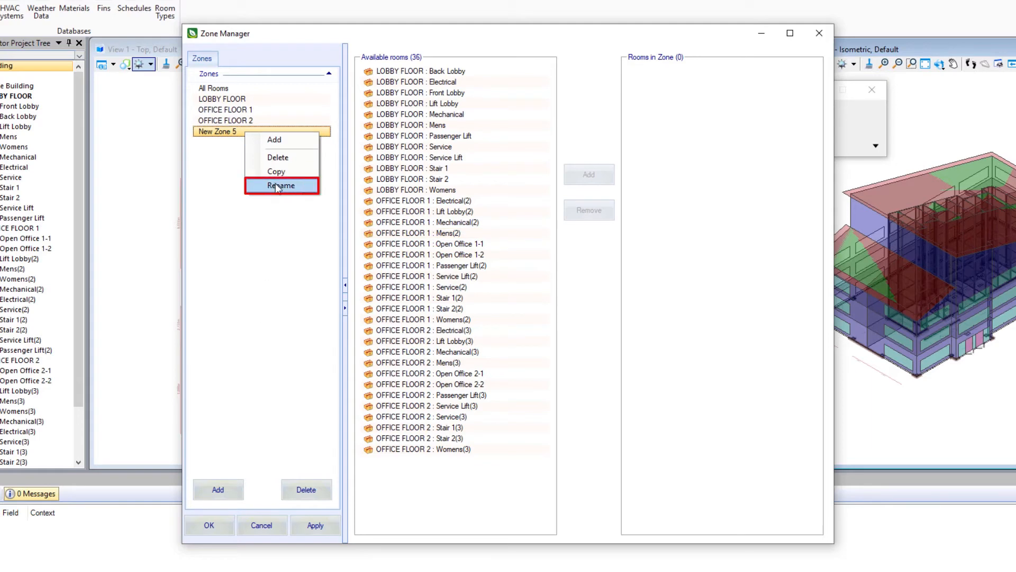
pyautogui.click(281, 186)
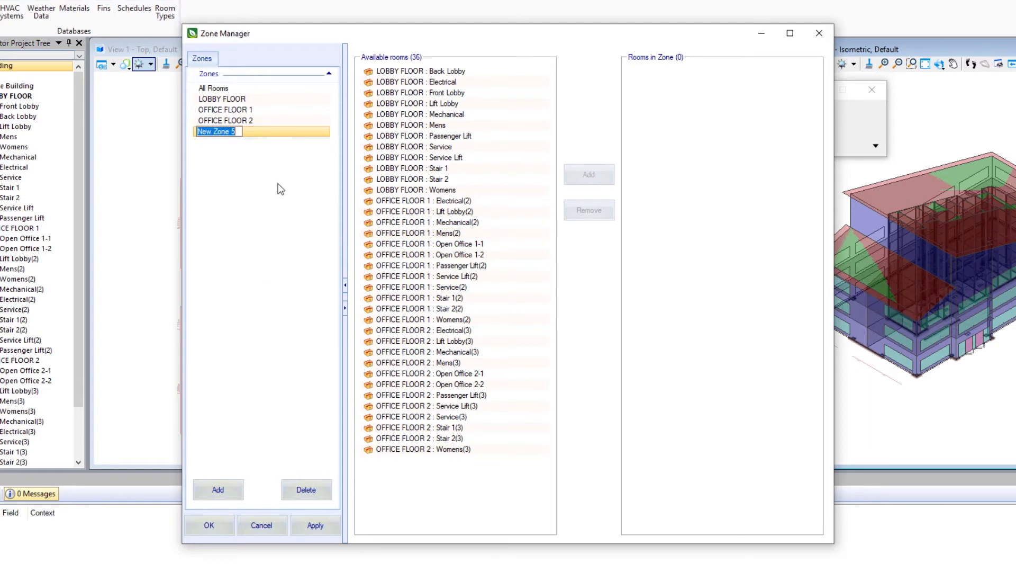
pyautogui.write('Conditioned')
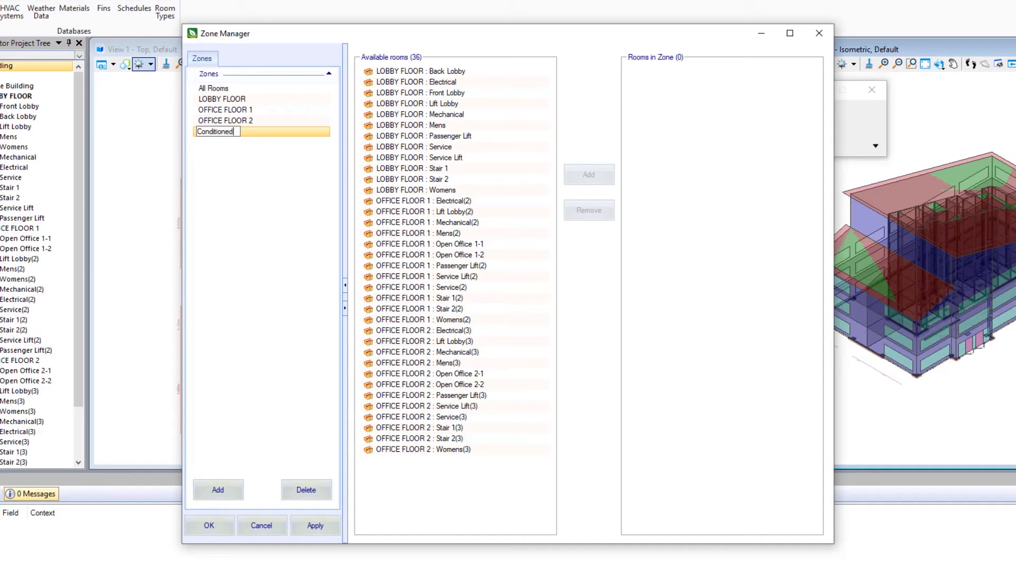
pyautogui.write('Exterior')
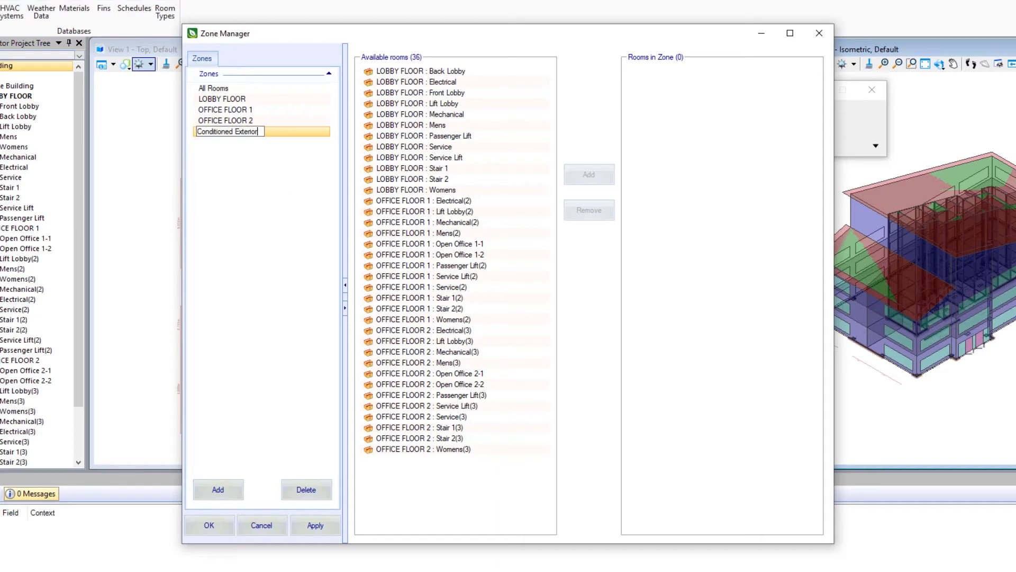
pyautogui.write('Rooms')
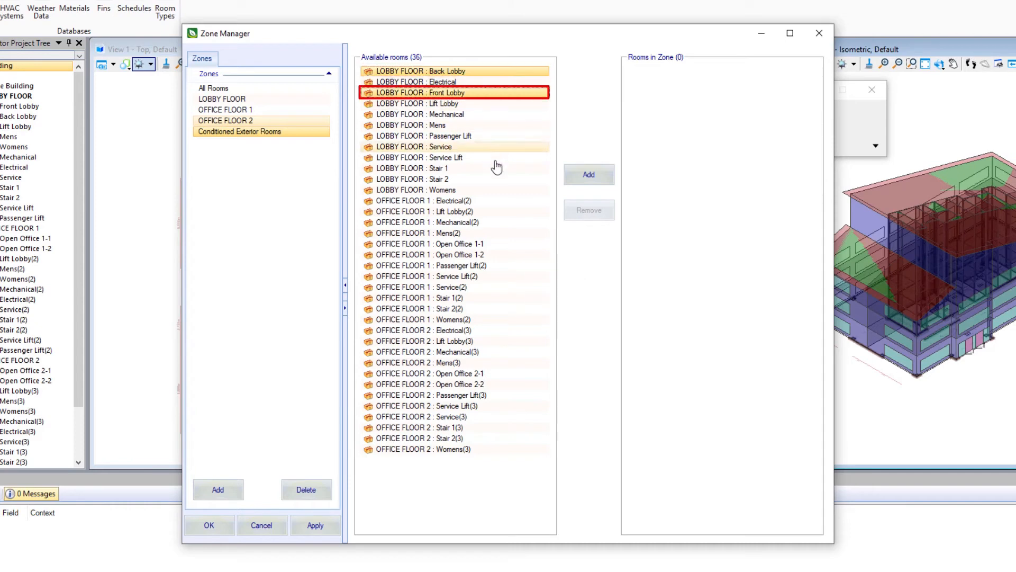
# - Add Back Lobby, Front Lobby and Open Offices 1-1, 1-2, 2-1, 2-2 to the zone
pyautogui.click(429, 243)
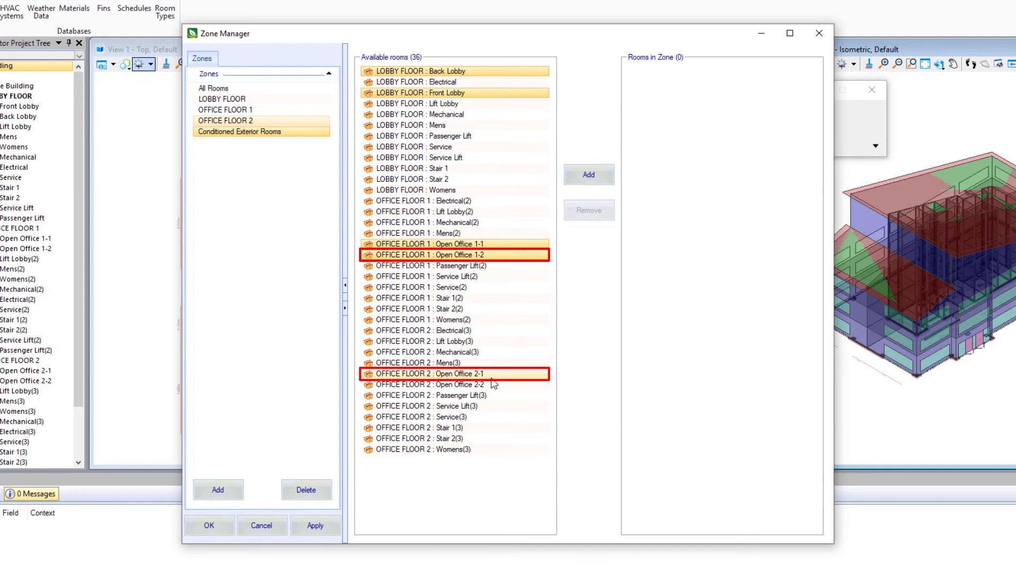
pyautogui.click(429, 383)
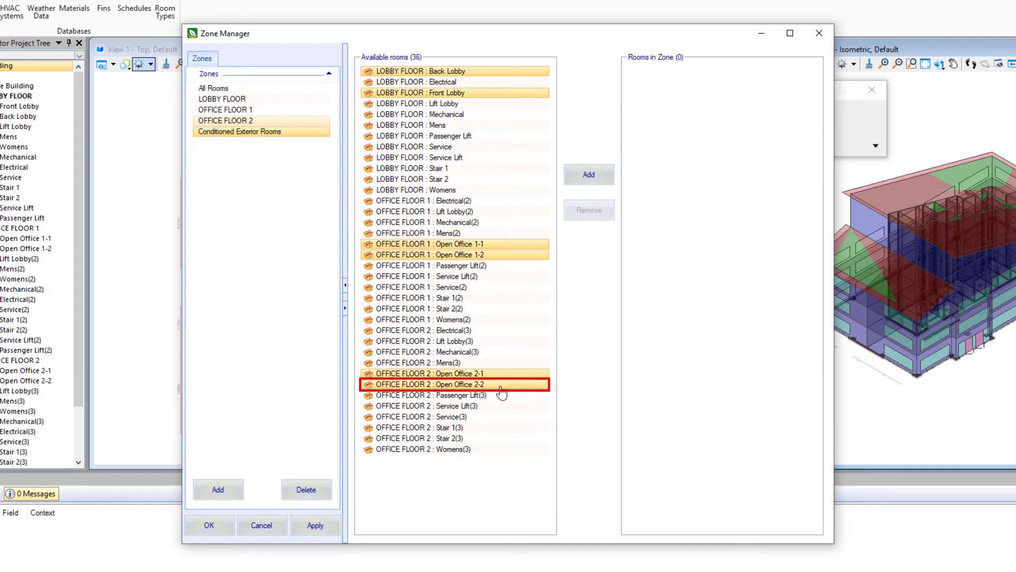
pyautogui.click(589, 174)
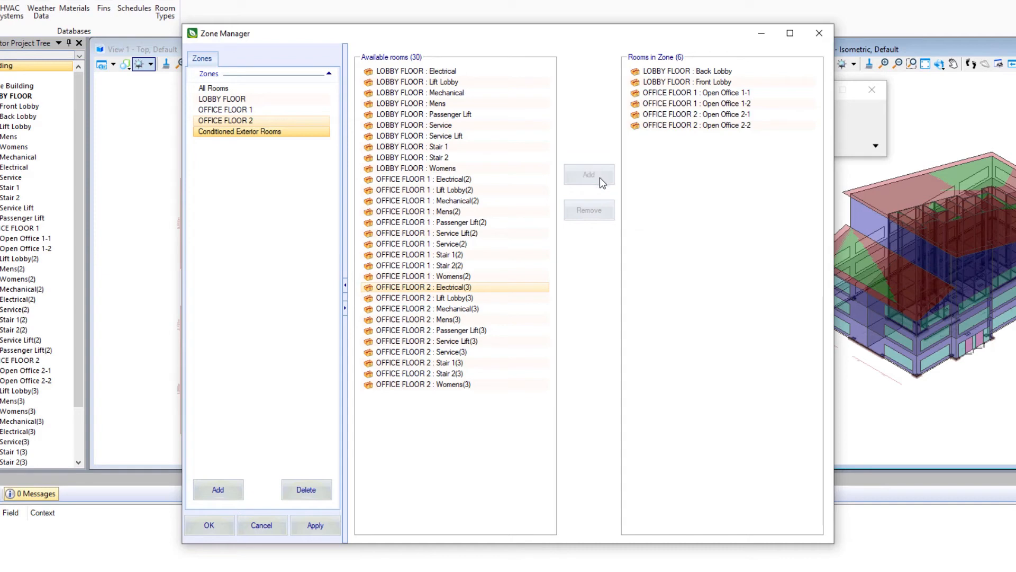
pyautogui.moveTo(691, 234)
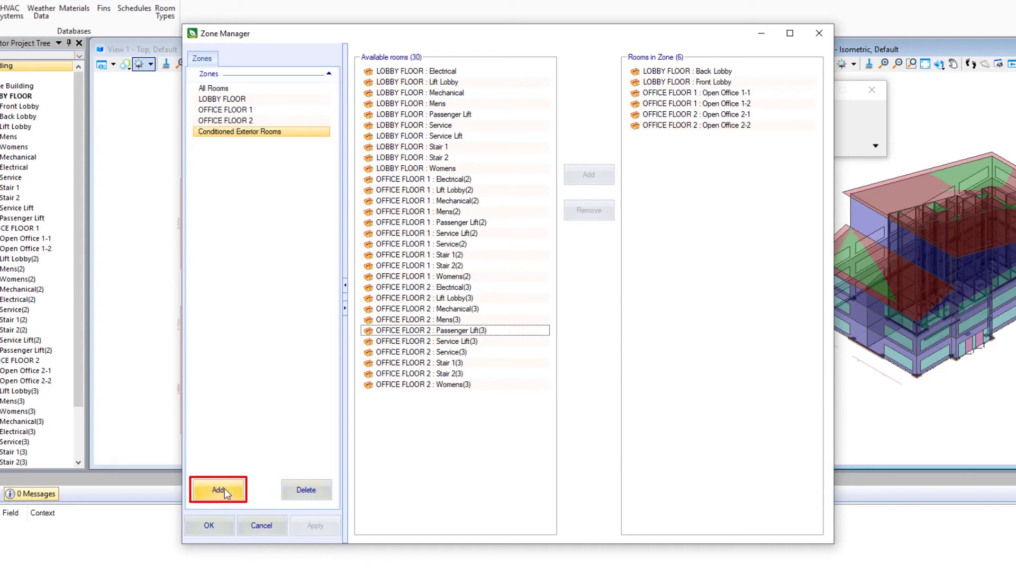
# - Add New Zone 6 and name it 'Conditioned Interior Rooms'
pyautogui.click(219, 489)
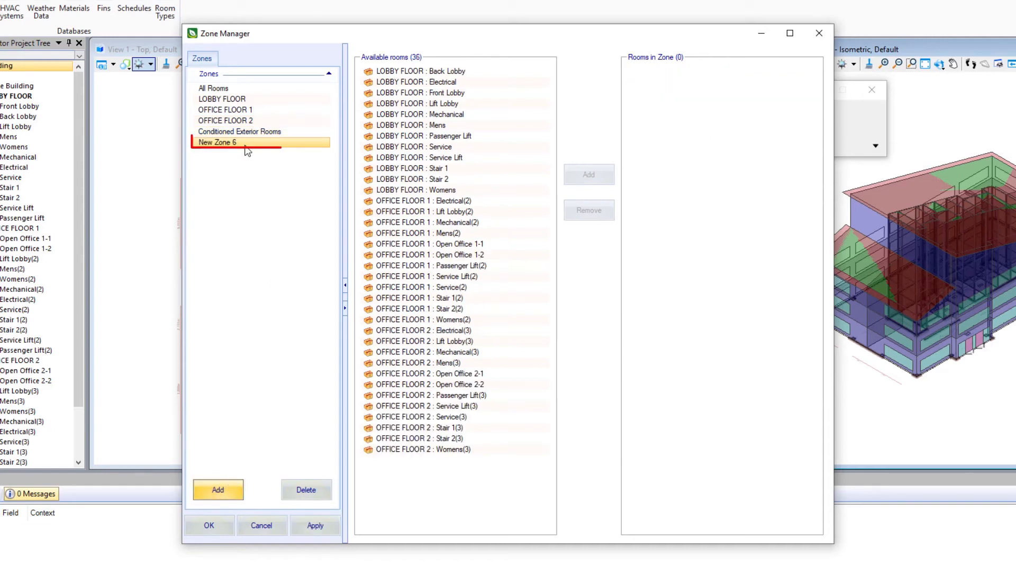
pyautogui.rightClick(234, 141)
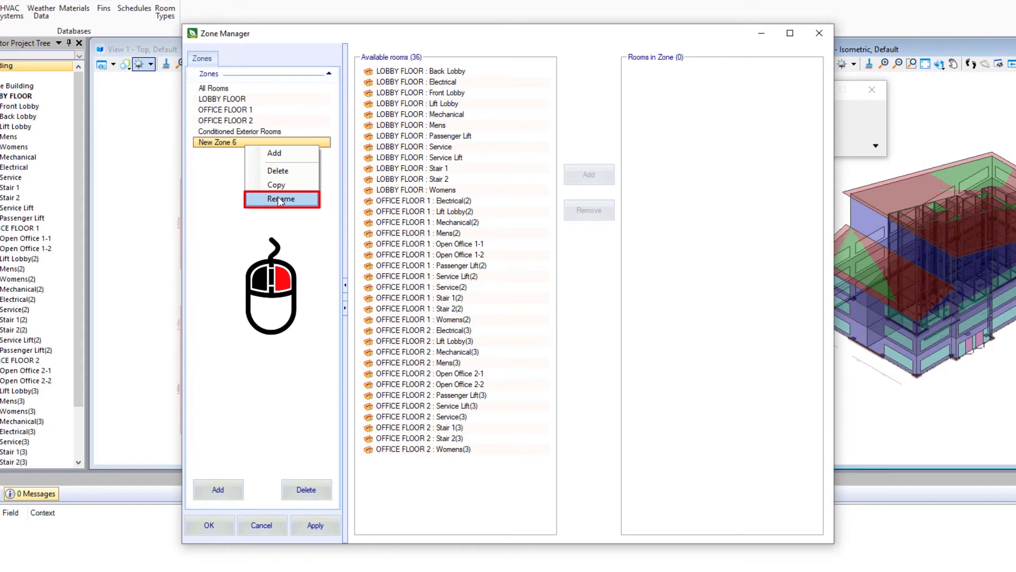
pyautogui.click(281, 199)
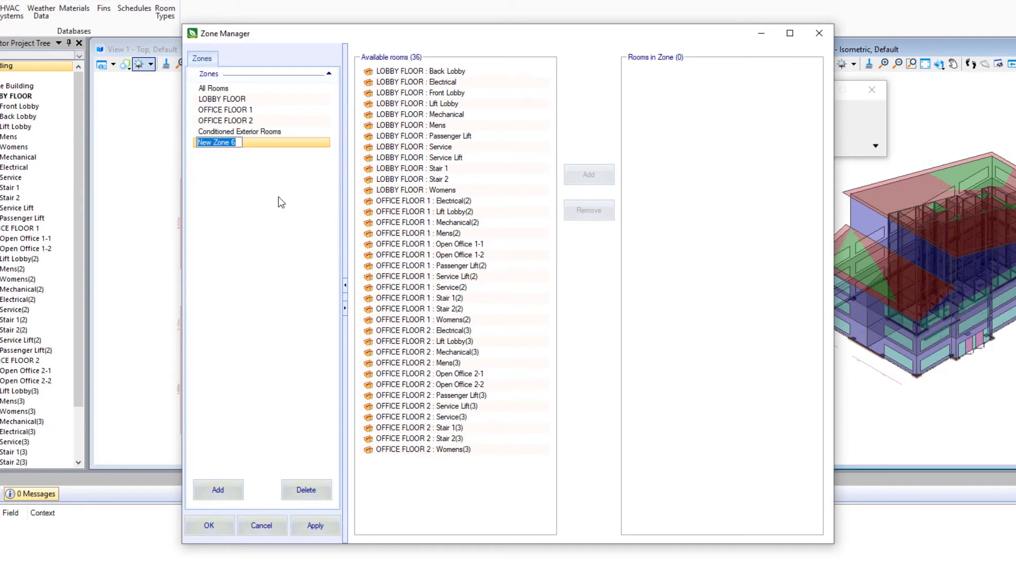
pyautogui.write('Conditiaoned')
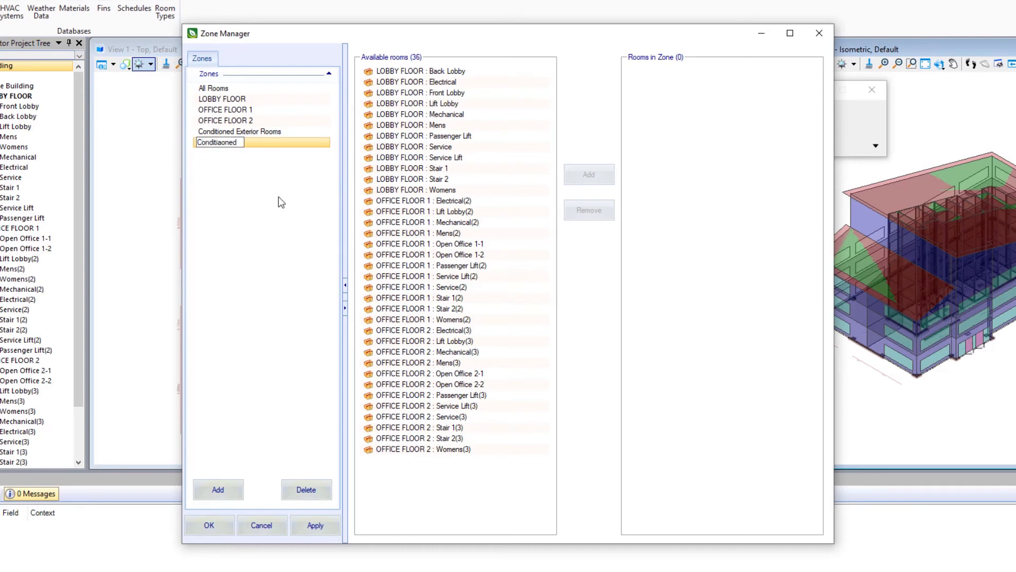
pyautogui.write('Conditioned Interior Rooms')
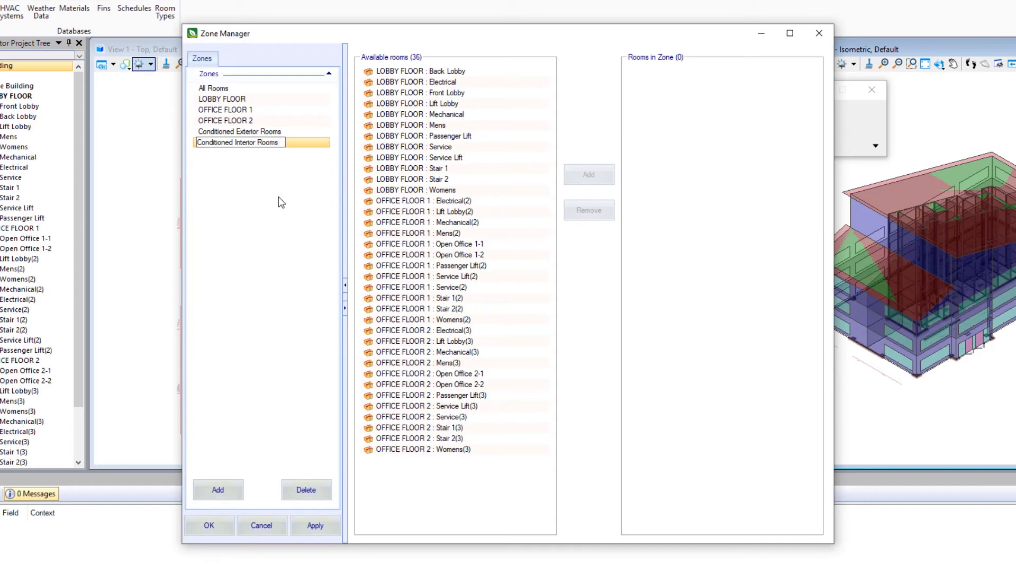
# - Move twenty restroom, stair, service, mechanical and electrical rooms into the zone, then confirm
pyautogui.click(418, 82)
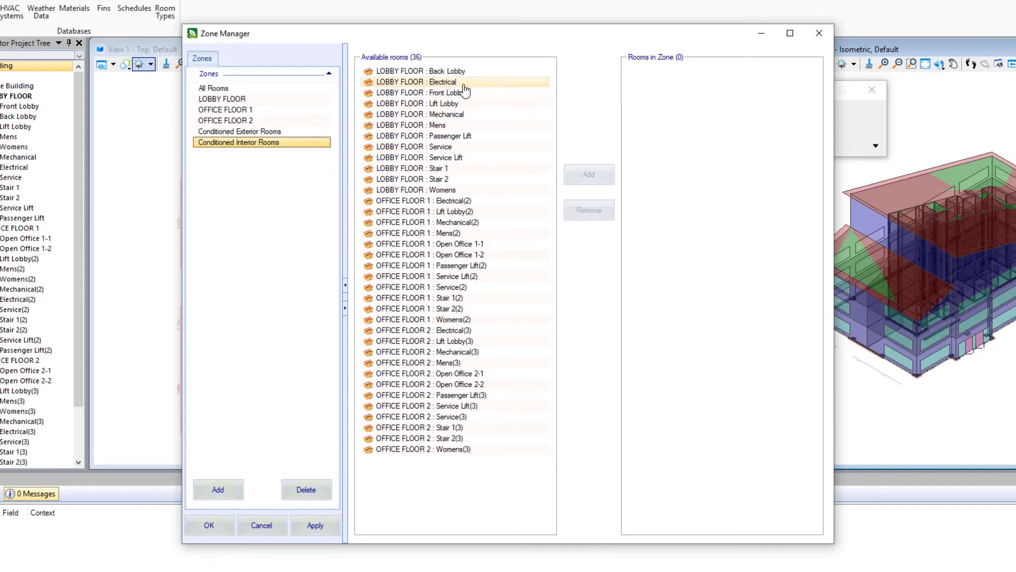
pyautogui.click(416, 81)
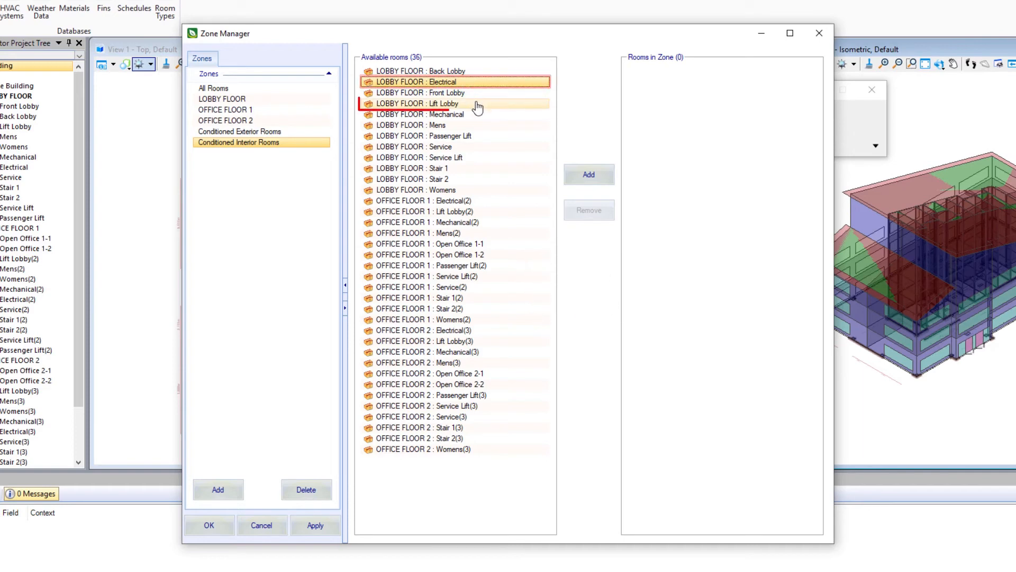
pyautogui.click(453, 115)
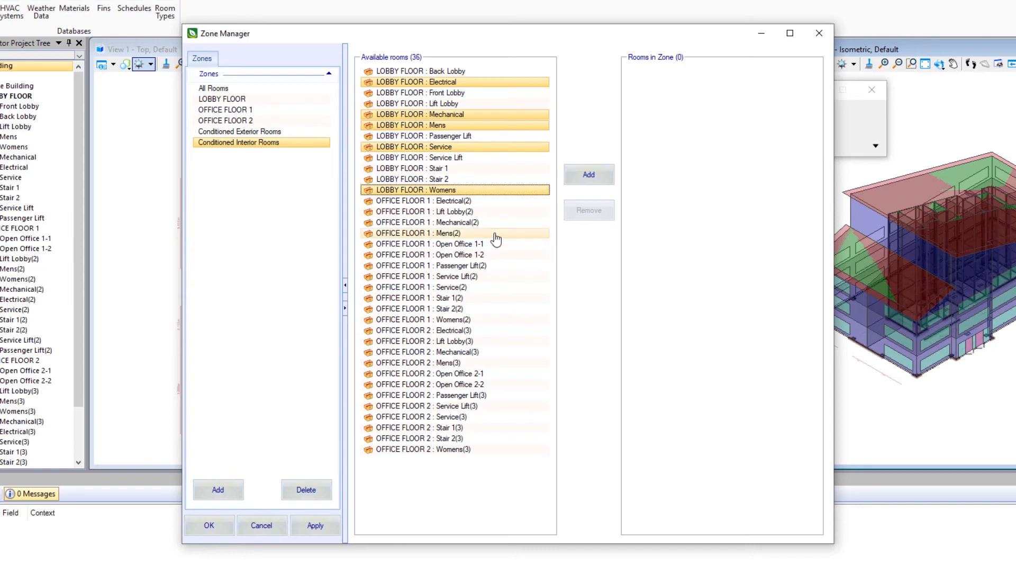
pyautogui.click(454, 233)
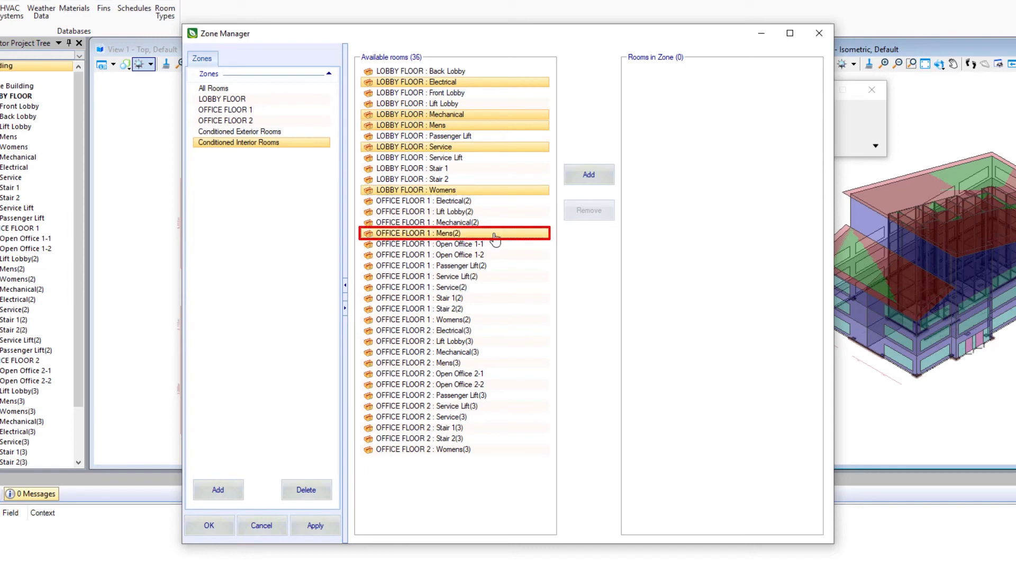
pyautogui.click(454, 287)
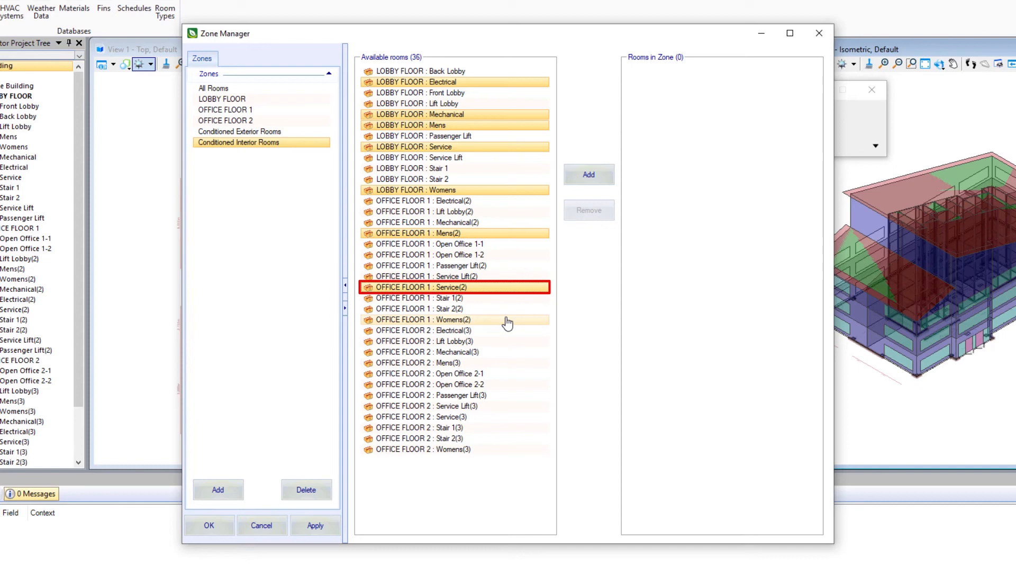
pyautogui.click(453, 330)
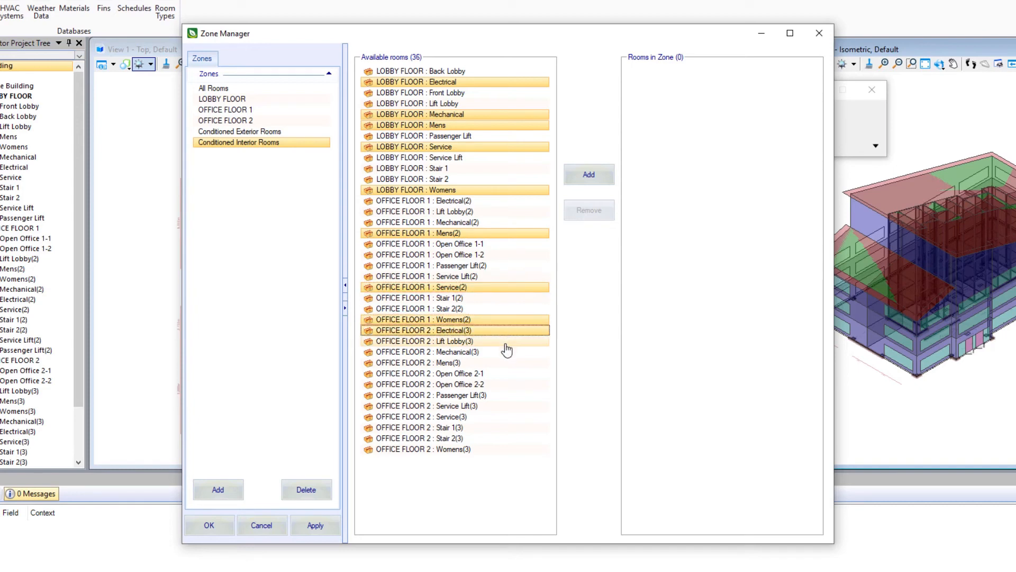
pyautogui.click(454, 341)
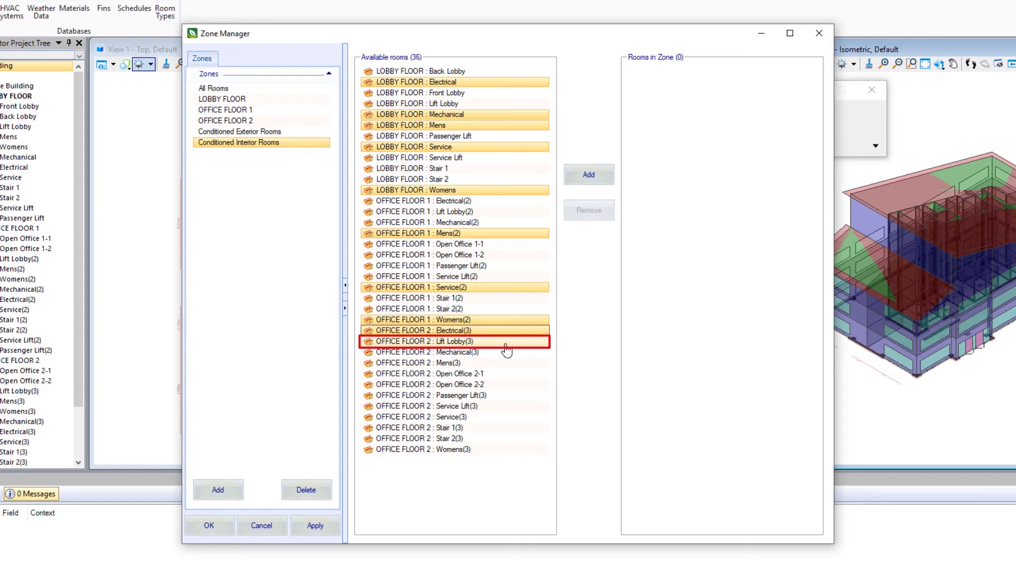
pyautogui.click(454, 352)
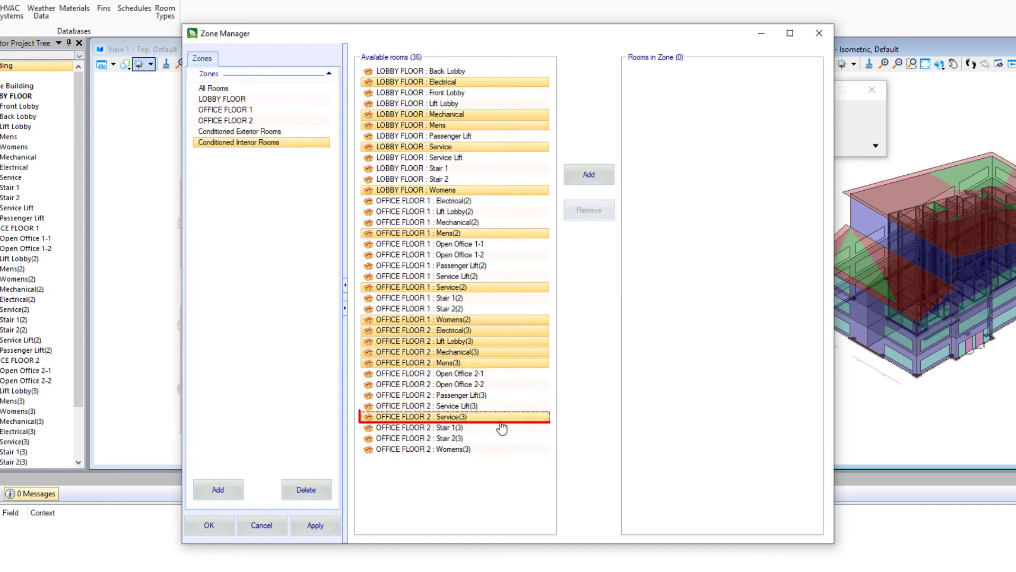
pyautogui.click(453, 427)
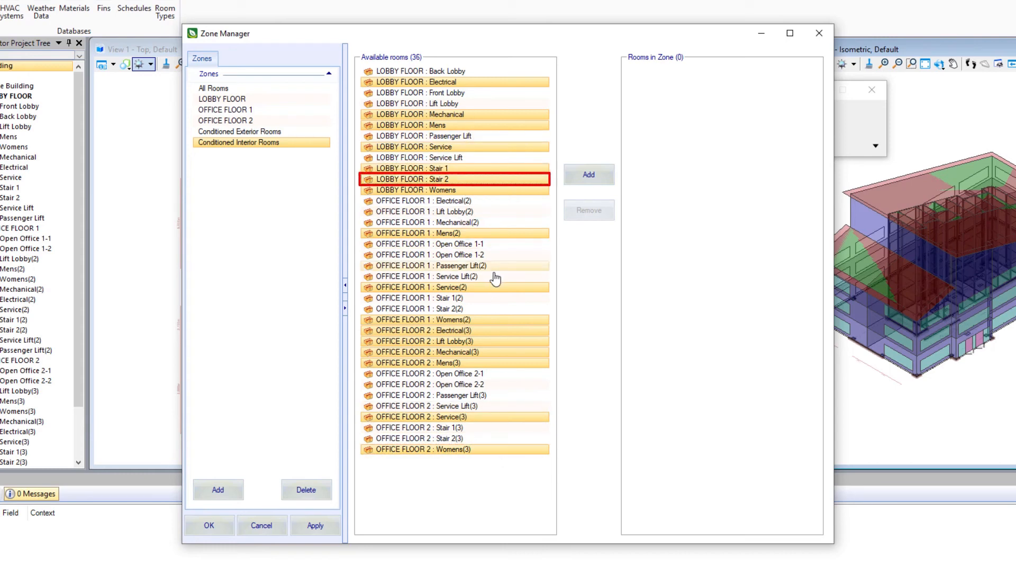
pyautogui.click(454, 308)
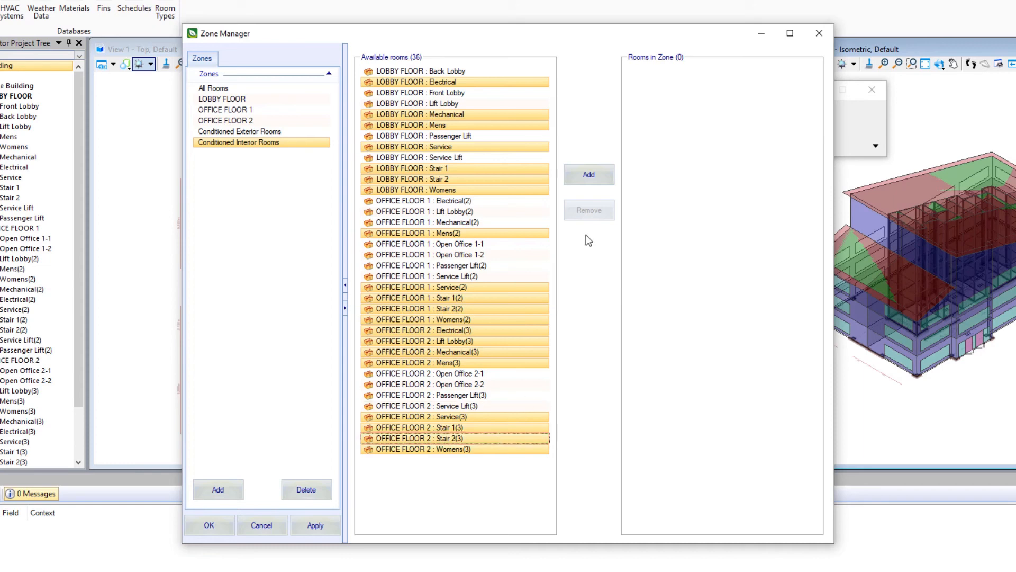
pyautogui.click(587, 174)
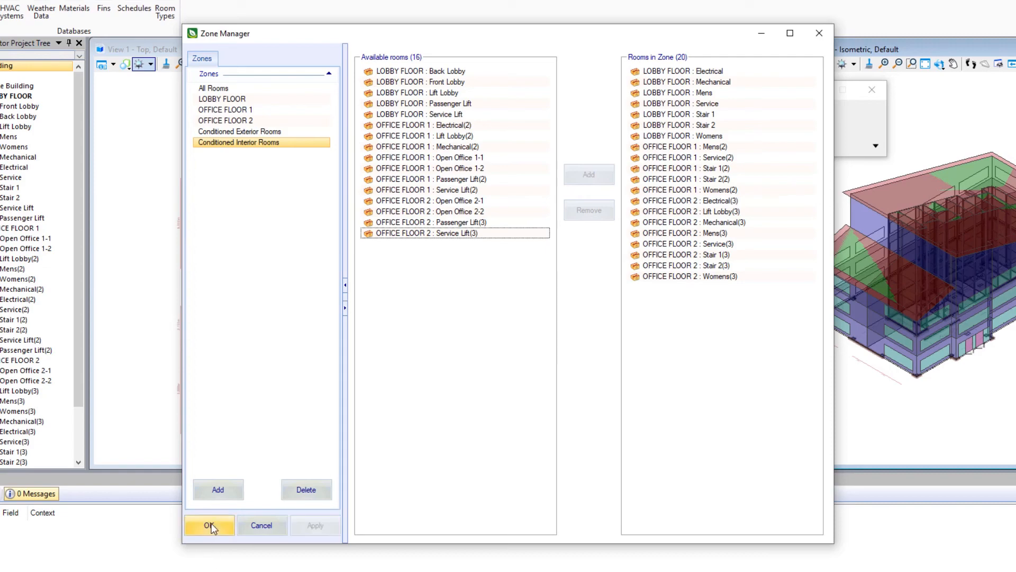
pyautogui.click(209, 525)
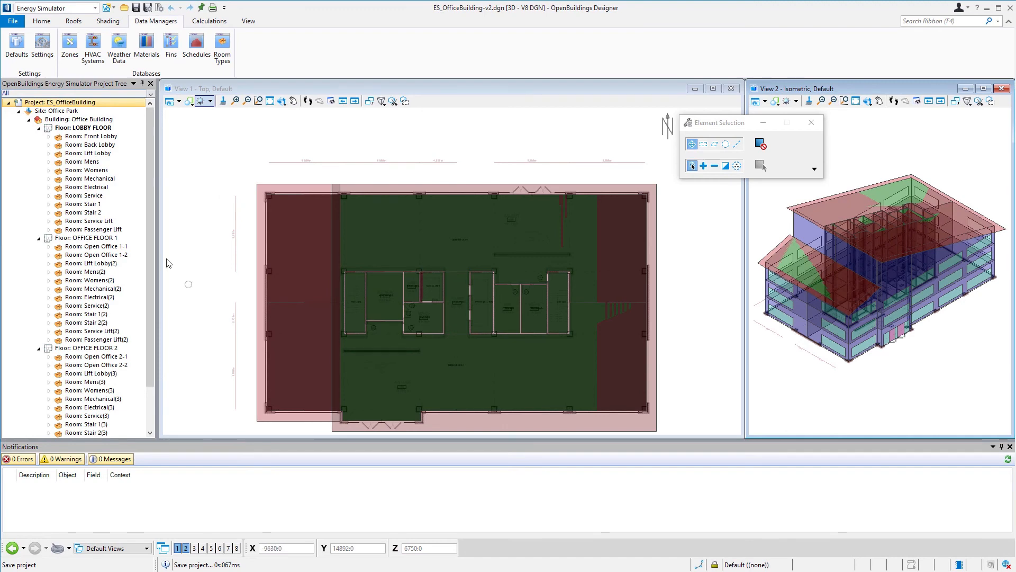
# - Expand Conditioned Exterior Rooms and Conditioned Interior Rooms under Zones in the project tree
pyautogui.scroll(-3)
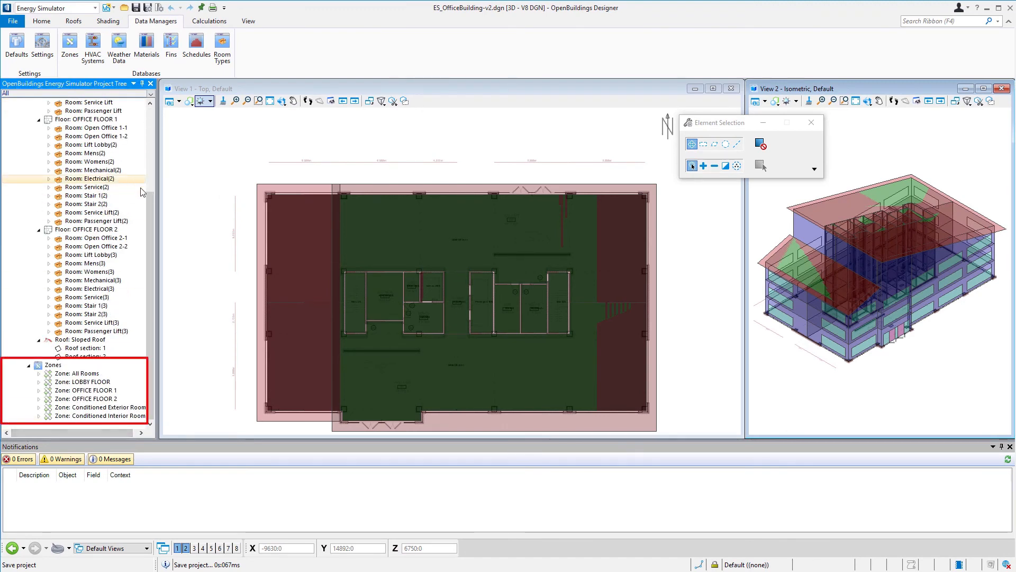
pyautogui.click(83, 381)
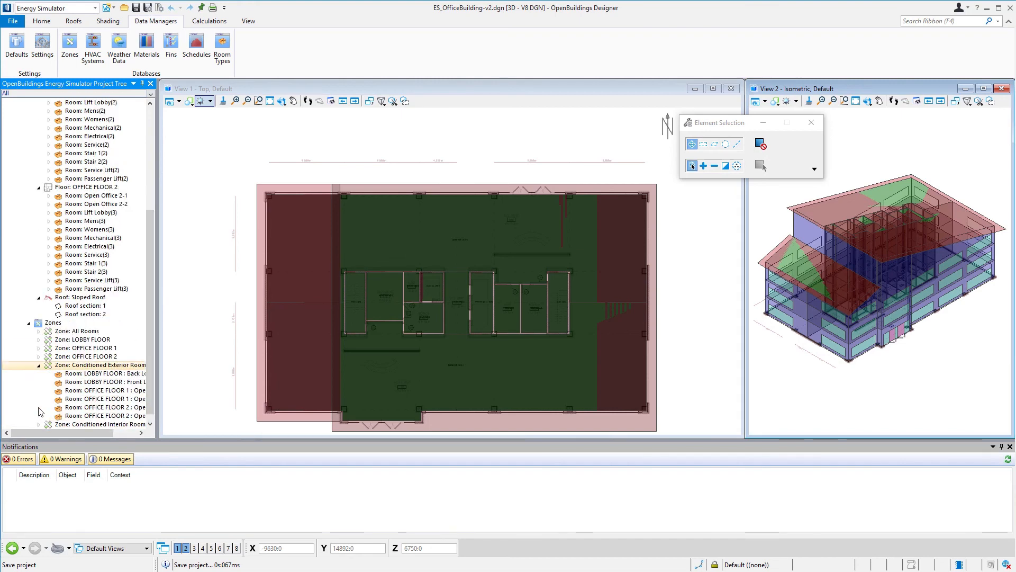
pyautogui.click(83, 339)
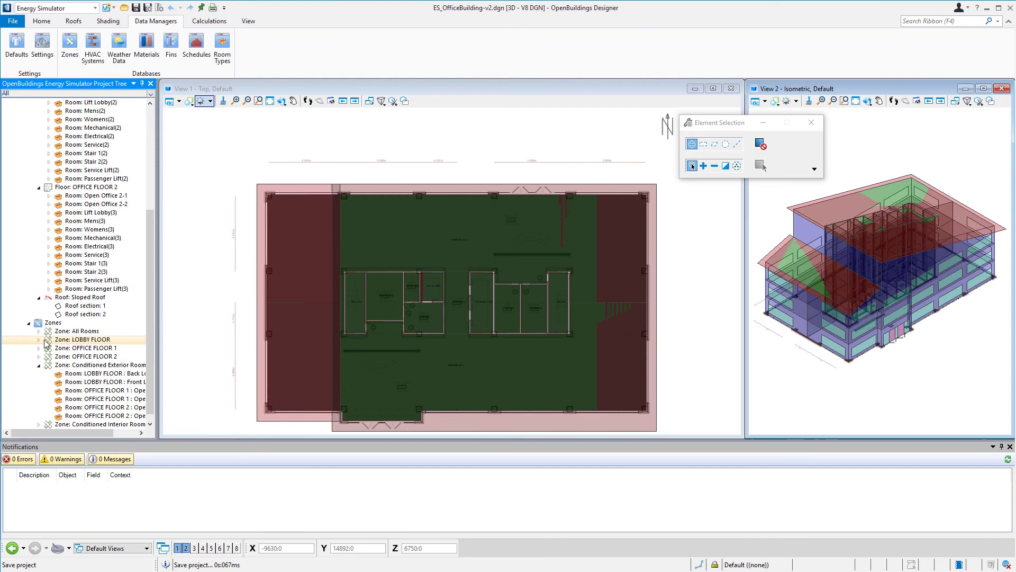
pyautogui.click(84, 347)
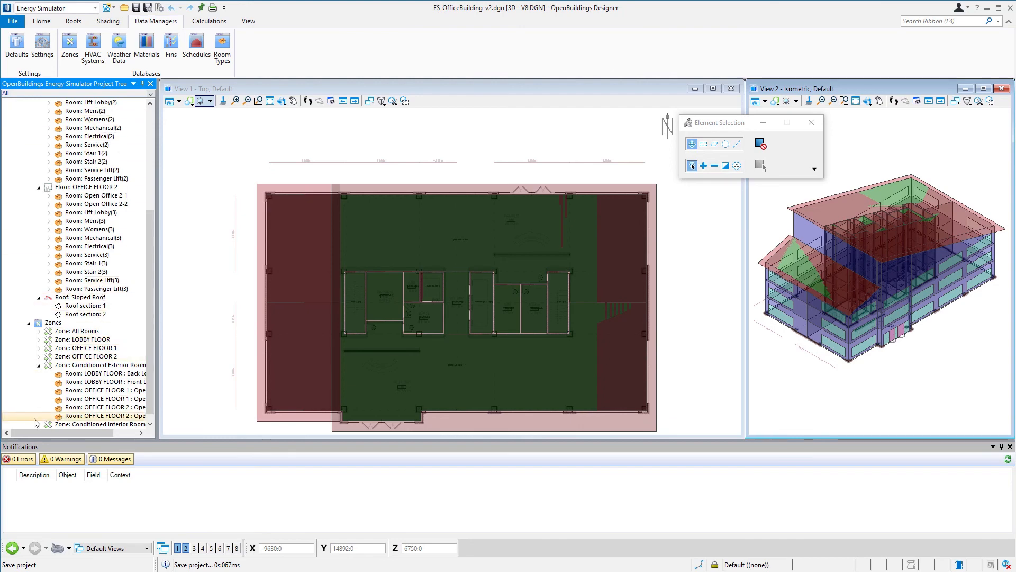
pyautogui.scroll(-3)
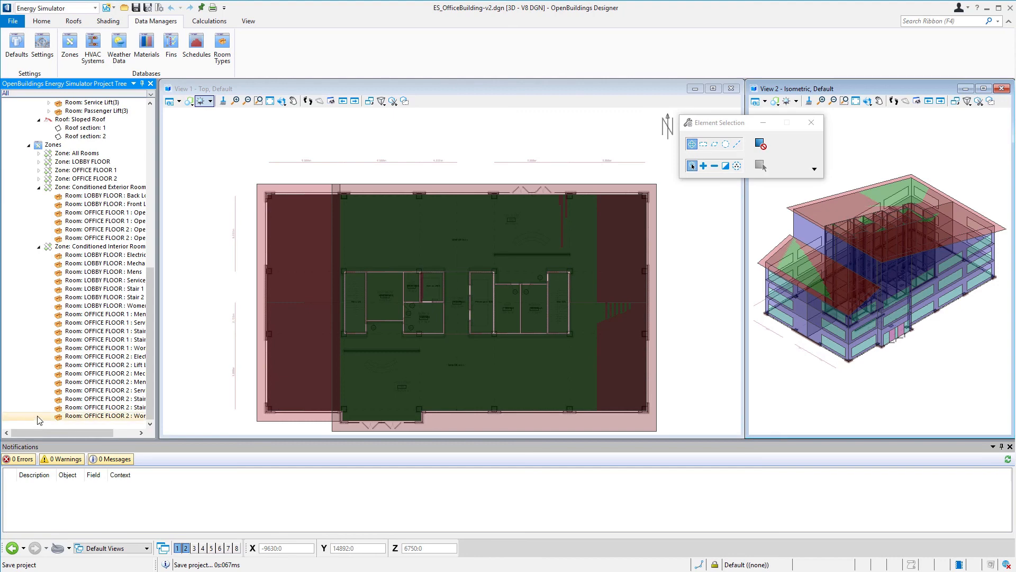